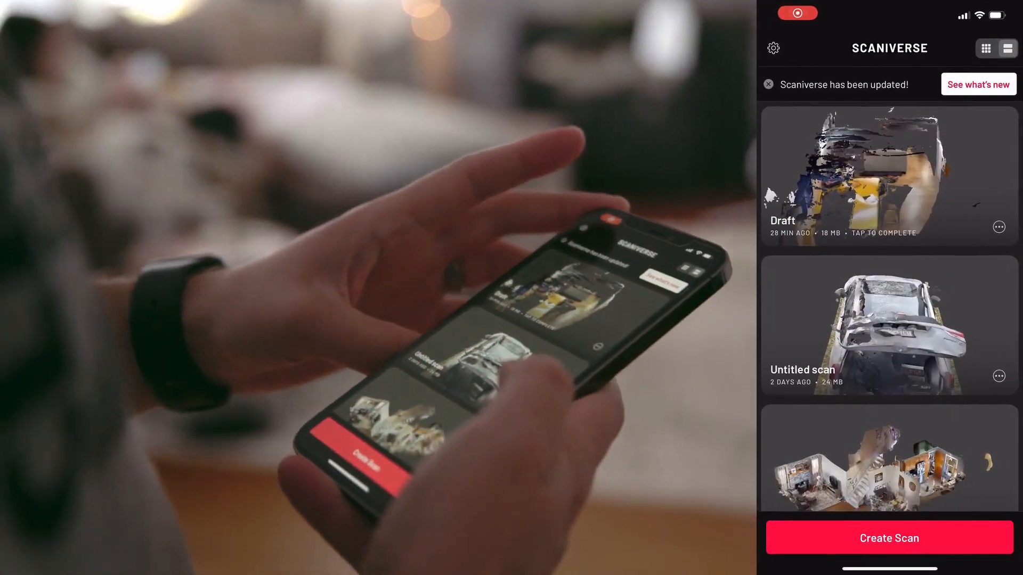
Start a new Scaniverse scan with the lidar range set to 5.0 m.
left_click(888, 537)
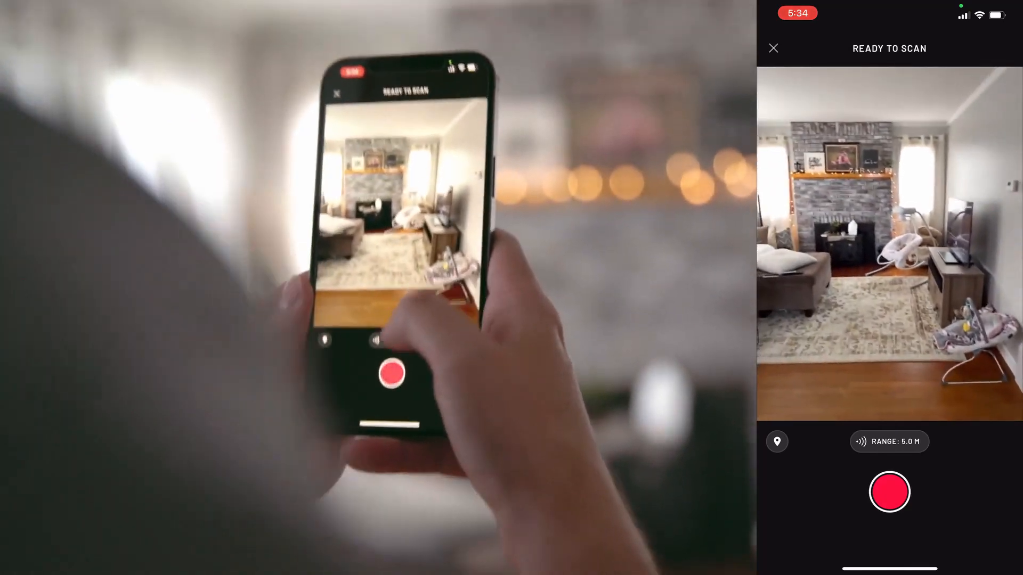
left_click(889, 441)
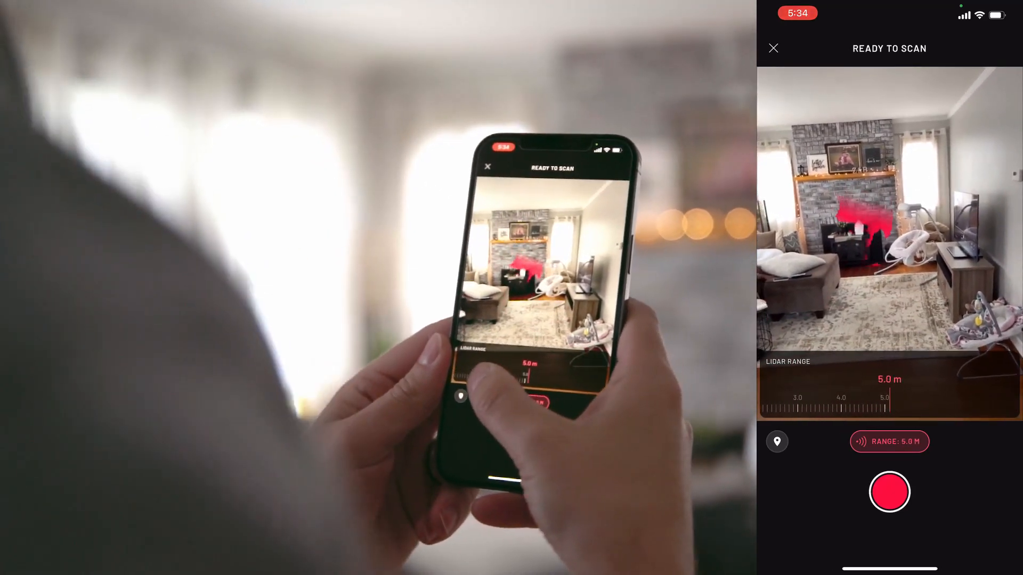
left_click(889, 491)
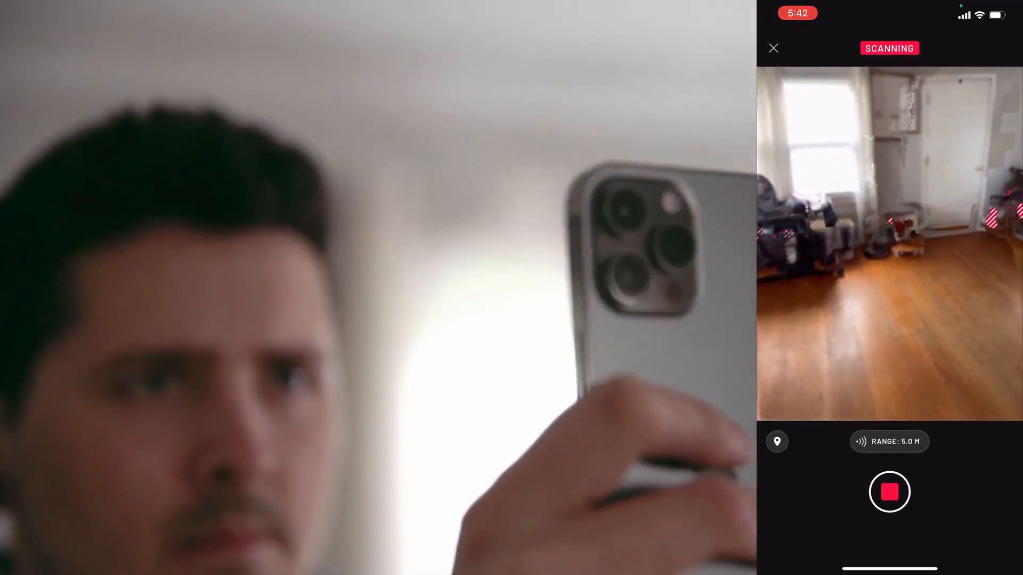
Stop capturing so the scan processes into the Untitled scan model.
left_click(889, 492)
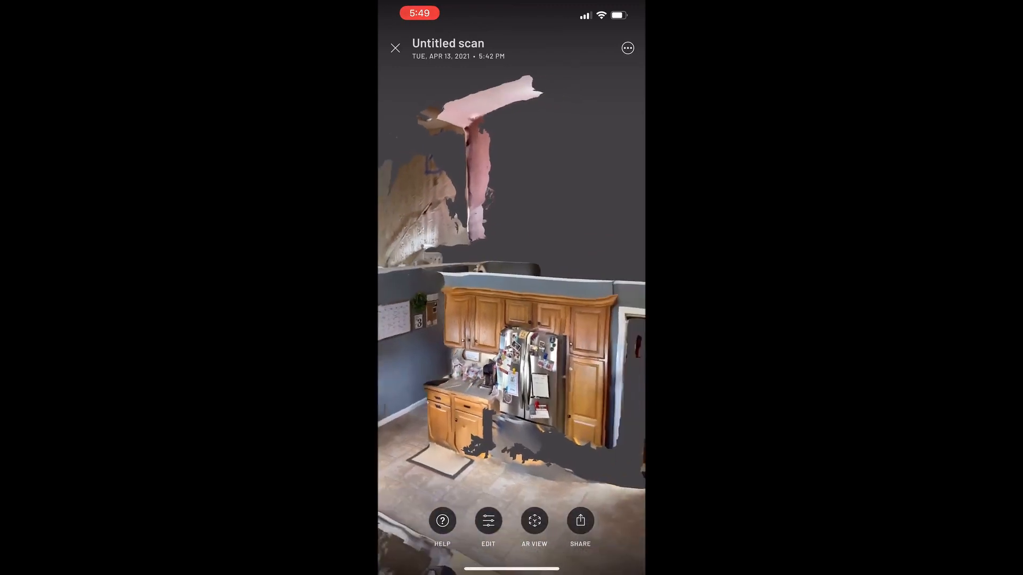
Slightly adjust the scan's contrast, then export the model as OBJ.
left_click(488, 520)
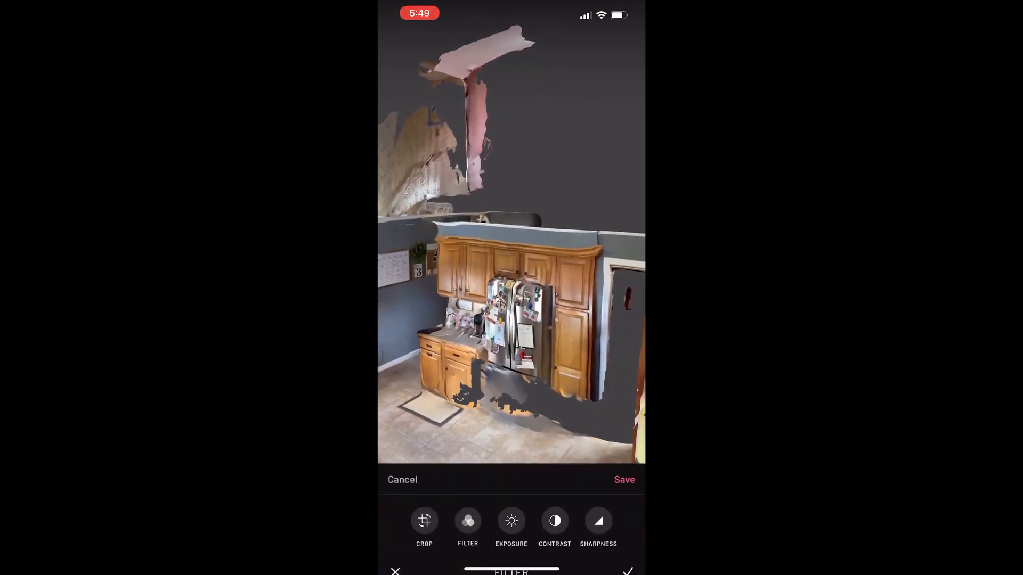
left_click(468, 521)
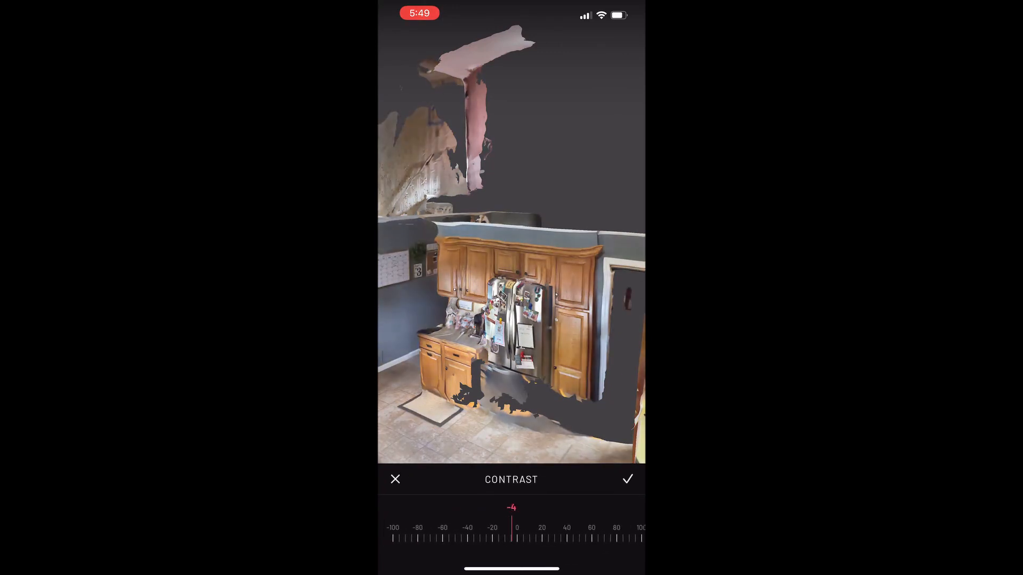
left_click(625, 479)
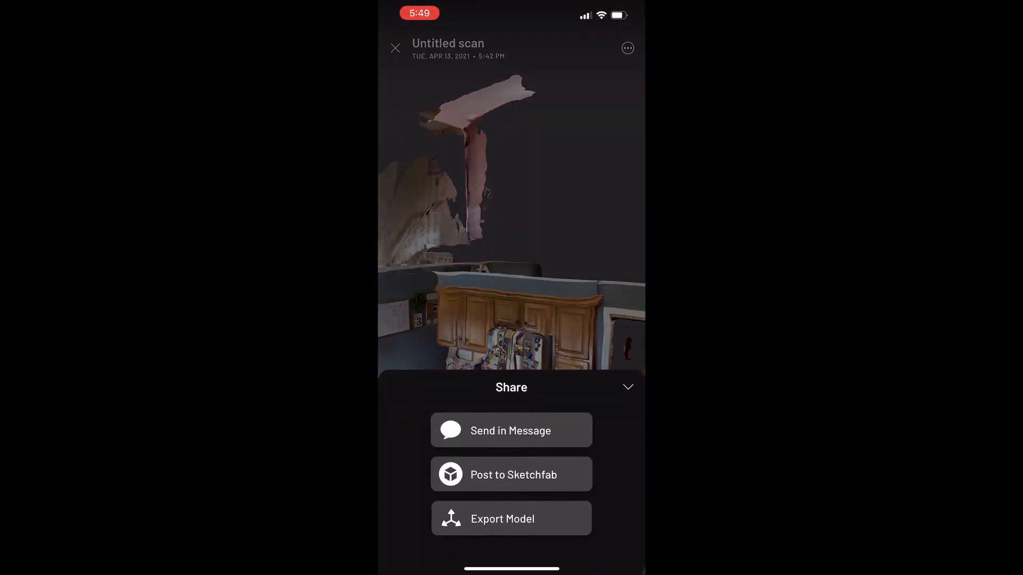
left_click(511, 518)
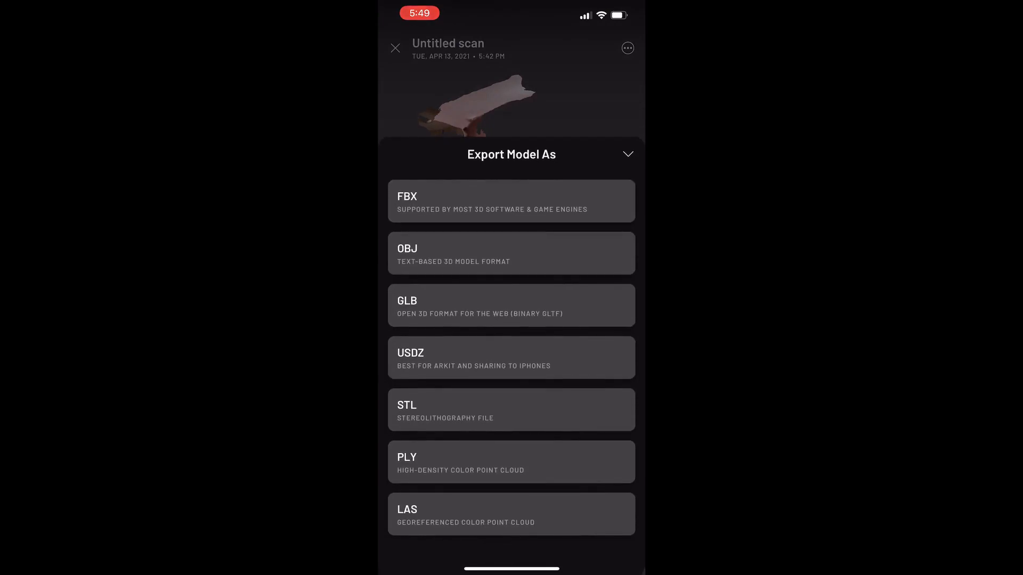
left_click(511, 357)
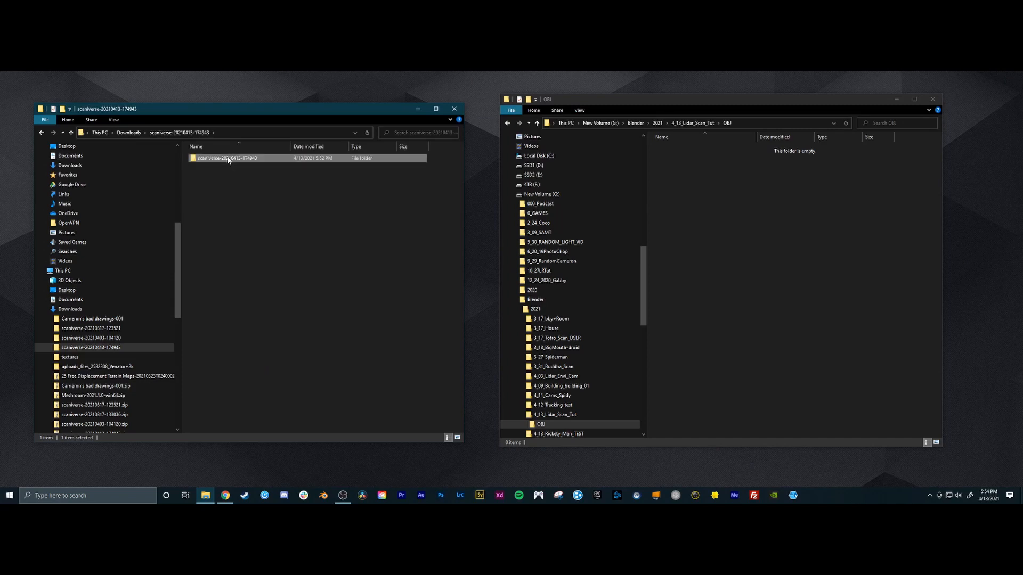
double_click(226, 157)
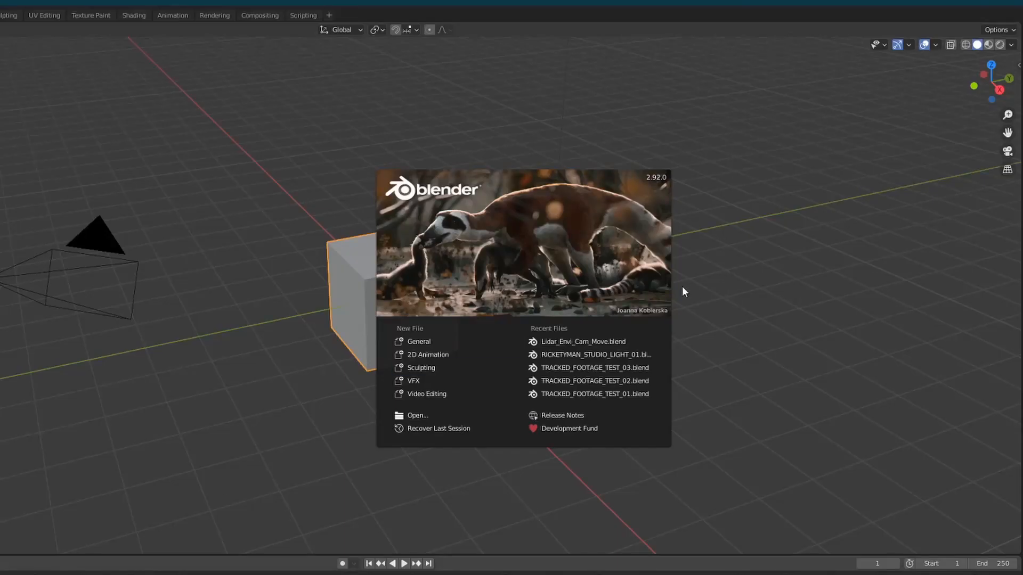
Import the scan's Wavefront .obj file from the scaniverse folder into Blender.
left_click(37, 30)
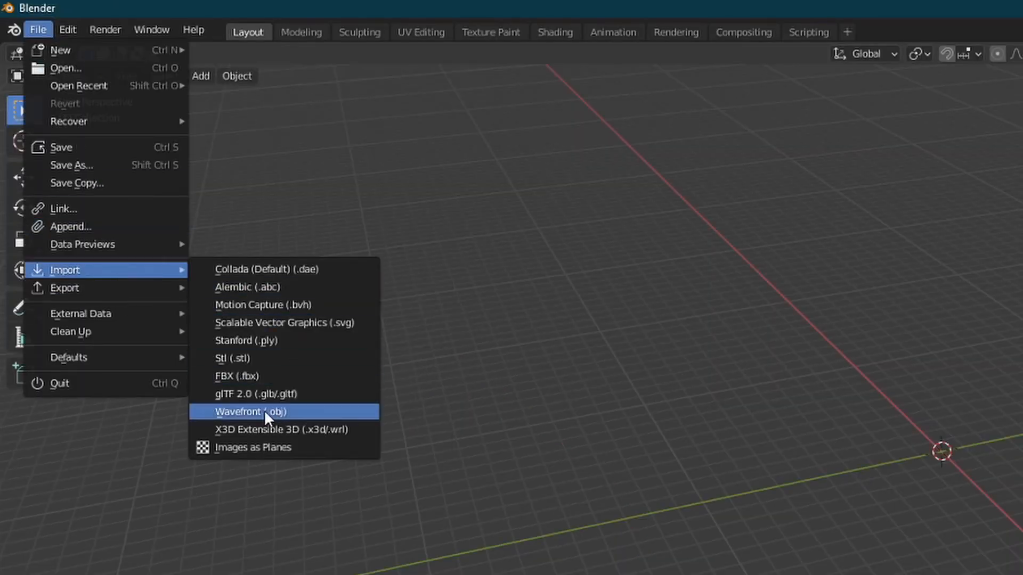
left_click(253, 412)
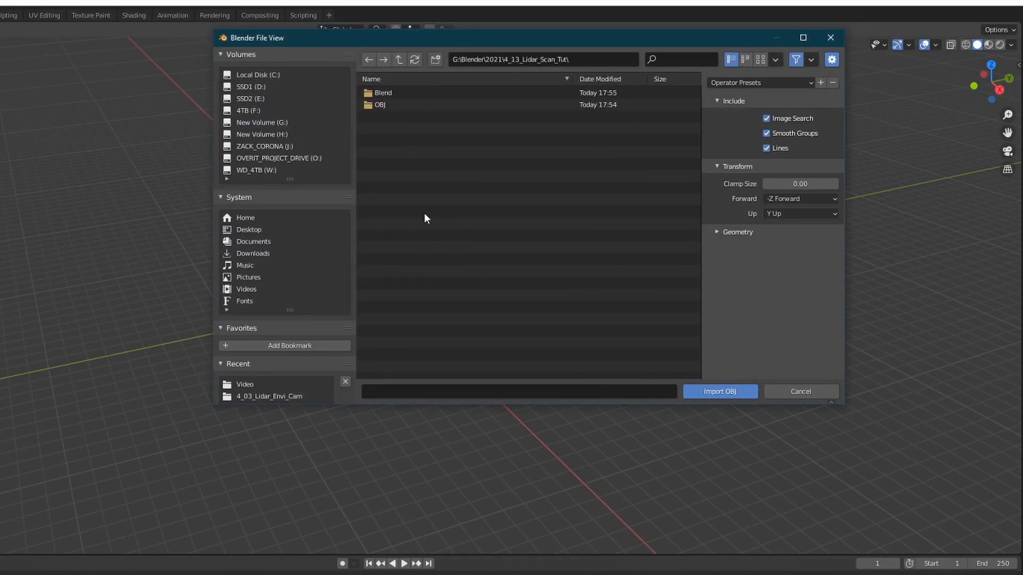
left_click(427, 104)
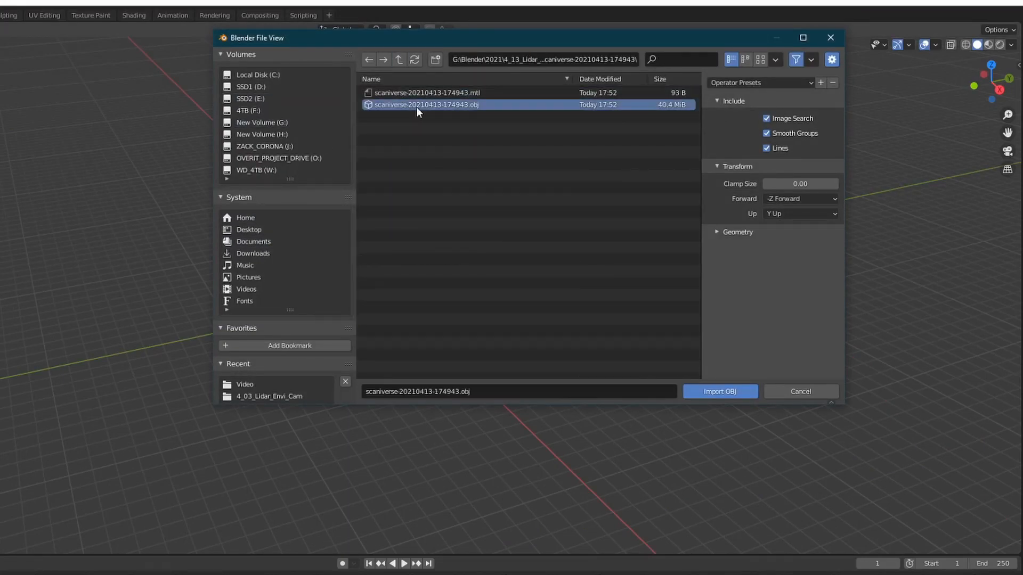
mouse_move(466, 127)
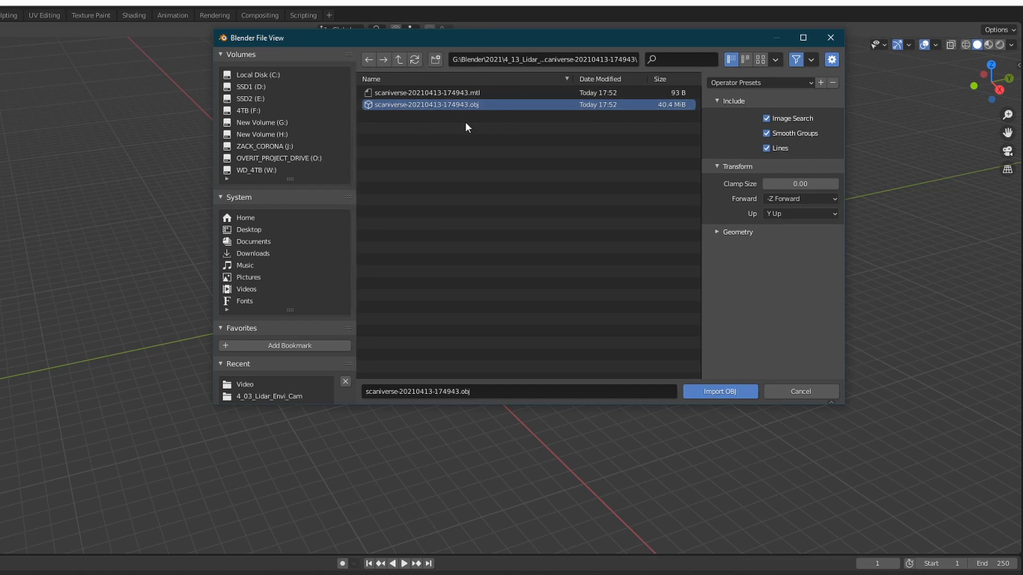
left_click(719, 392)
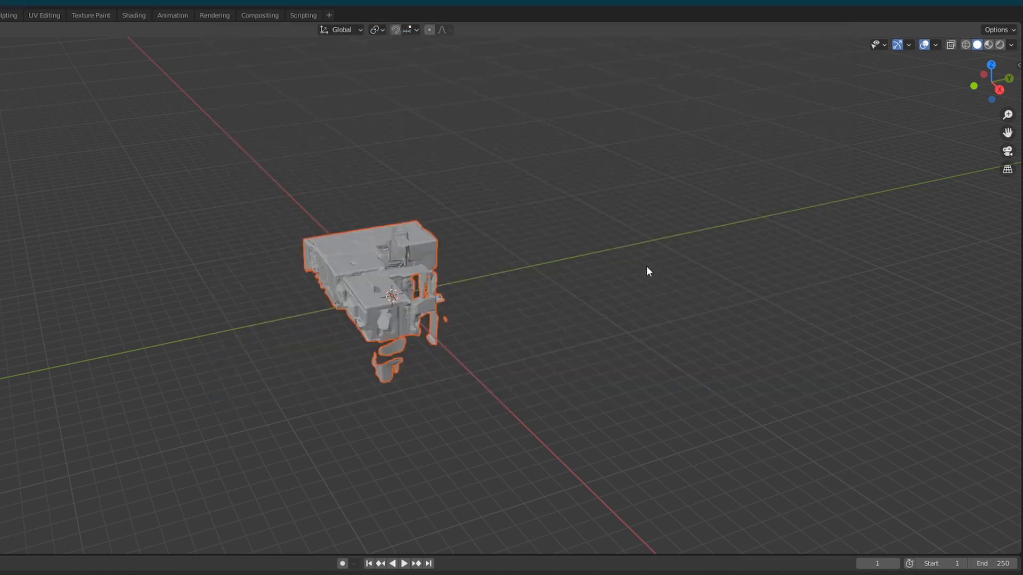
Orbit around the imported house and select the scanned model.
left_click_drag(648, 271, 618, 396)
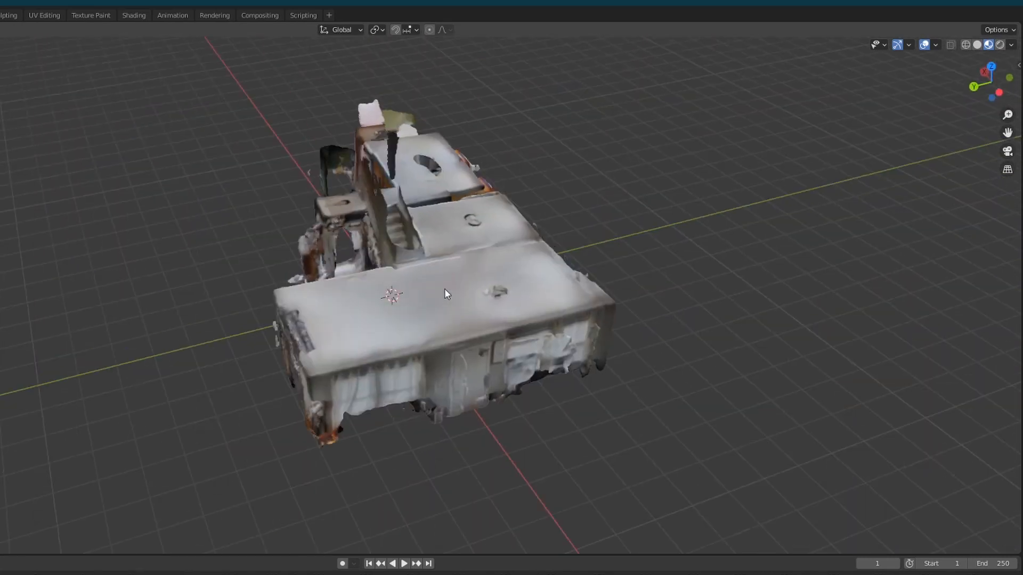
left_click(447, 293)
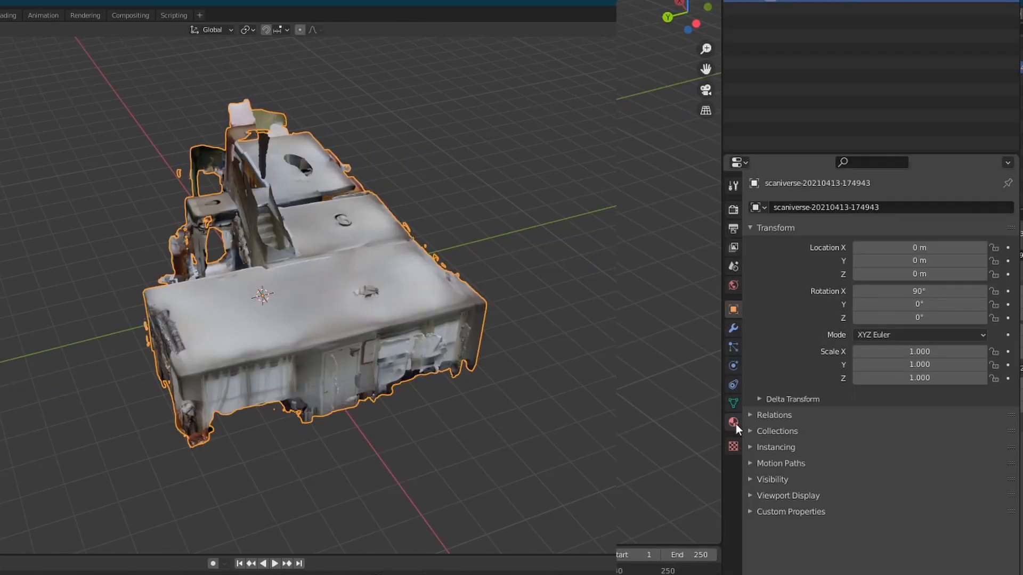
Enable Backface Culling on the scan's material to reveal the interior rooms.
left_click(733, 422)
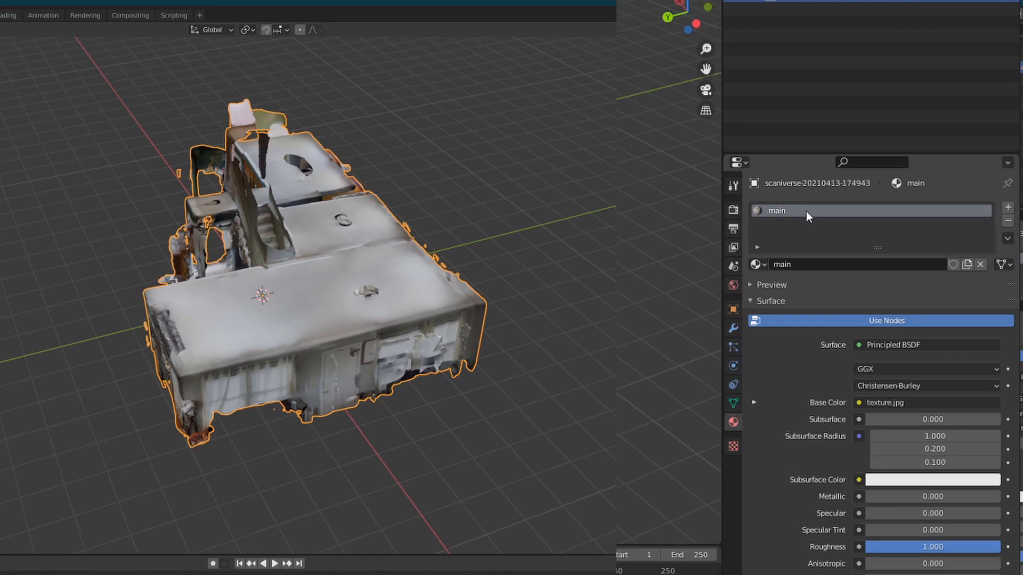
scroll("down", 3)
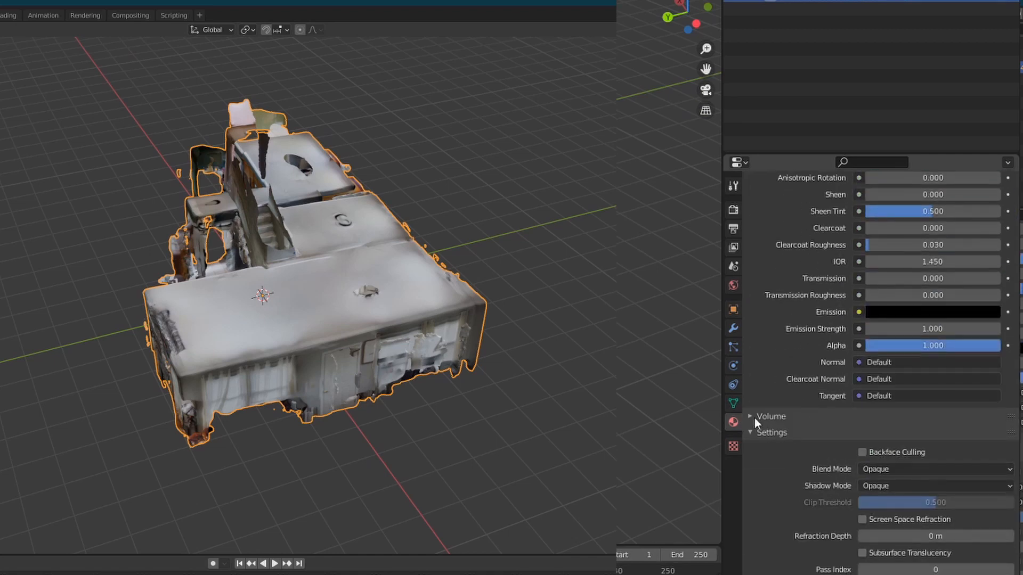
left_click(862, 452)
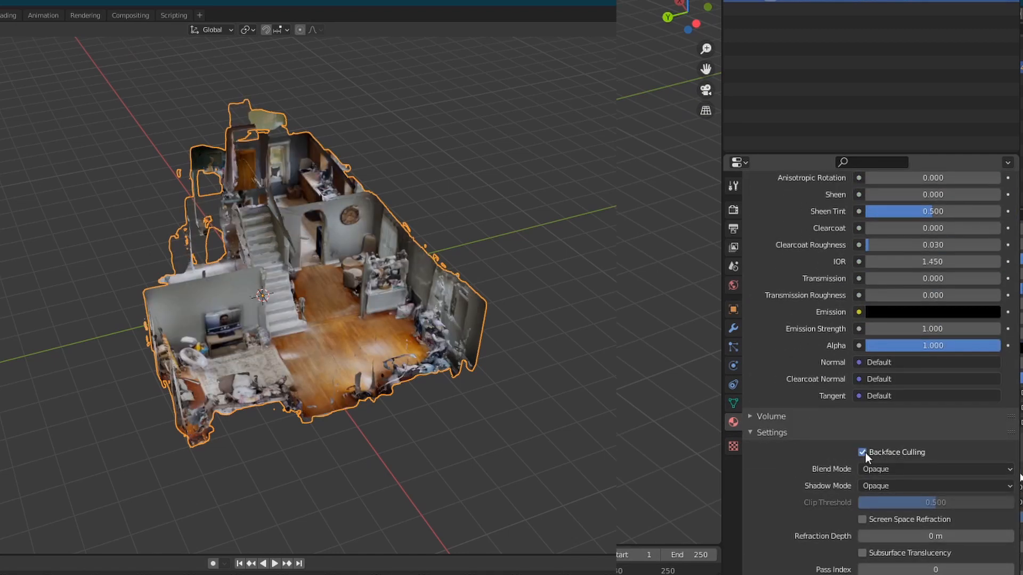
mouse_move(936, 469)
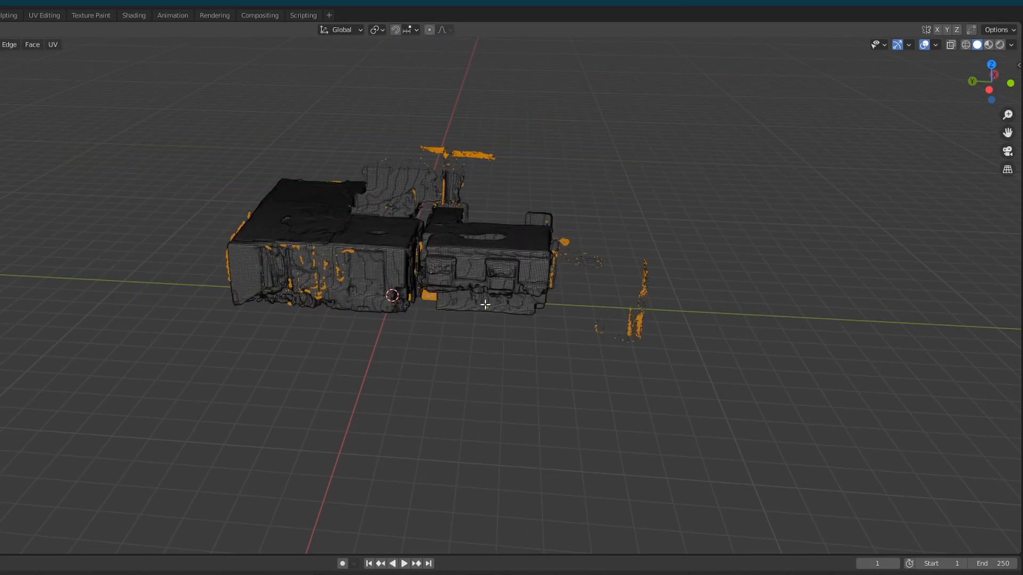
Orbit to check the cleaned mesh and return to Object Mode.
left_click_drag(483, 306, 306, 314)
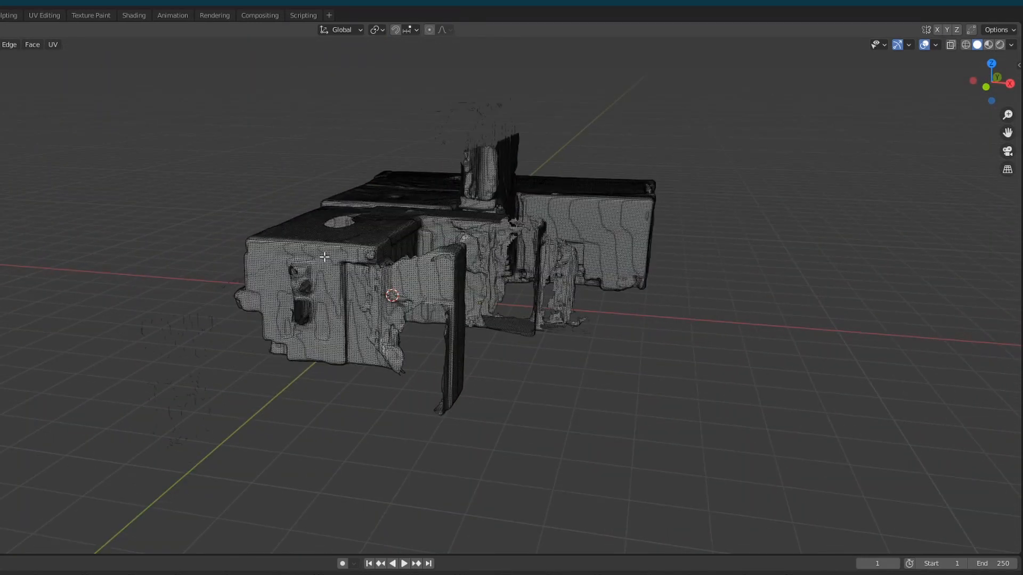
left_click(46, 69)
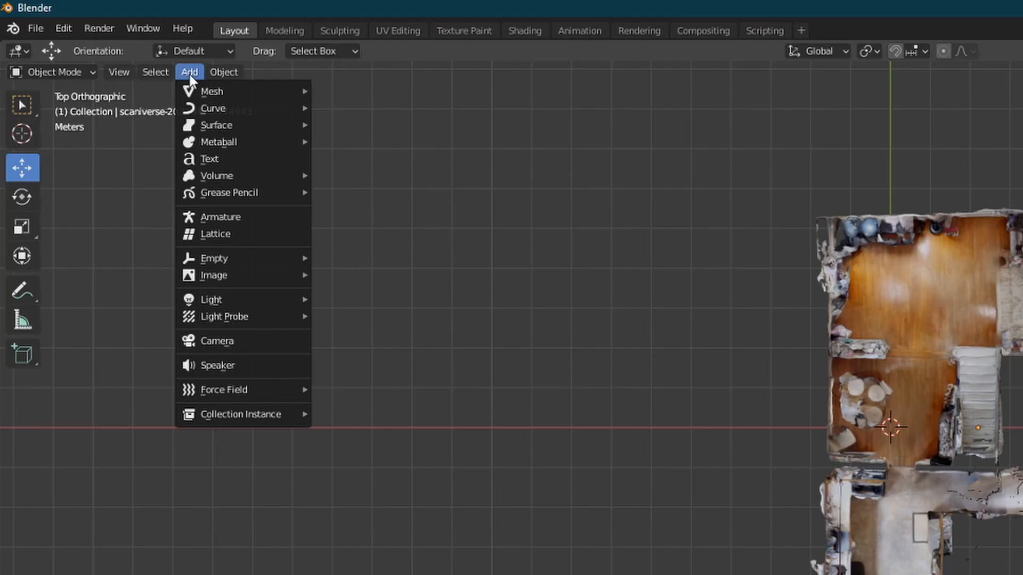
mouse_move(212, 108)
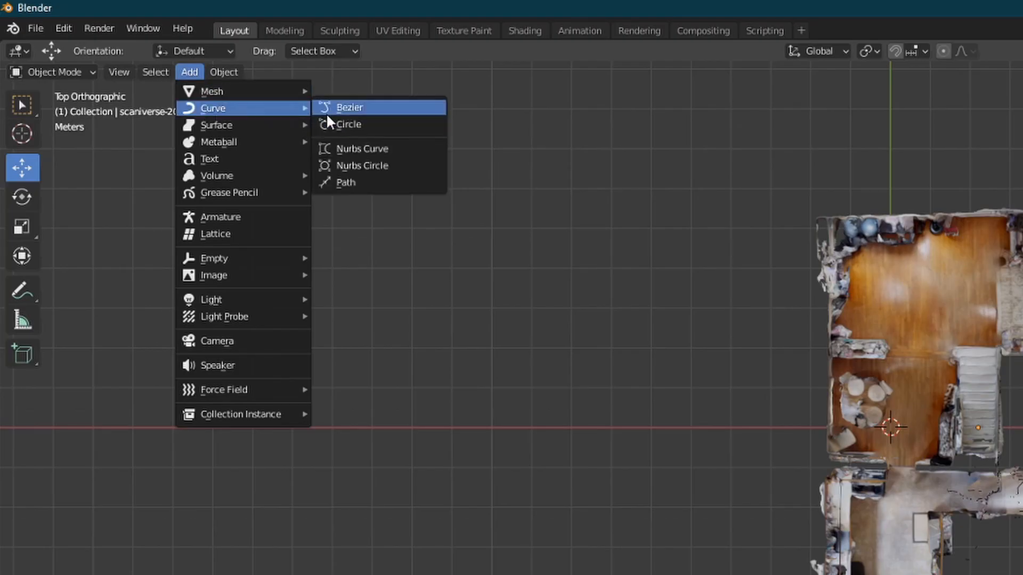
Add a Bezier curve to serve as the camera's flight path.
left_click(351, 107)
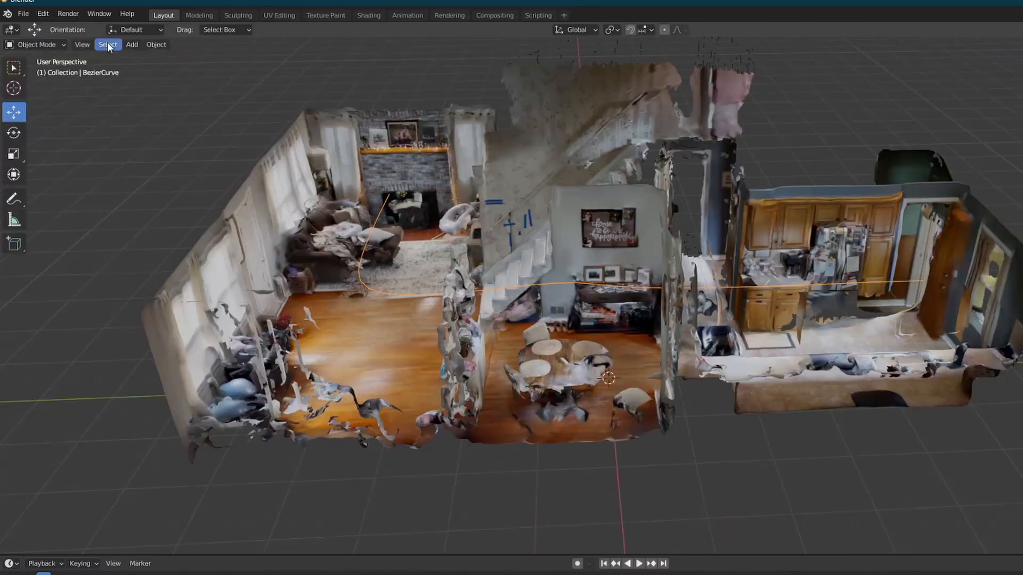
Add a camera and an empty, then parent the empty to the camera.
left_click(131, 44)
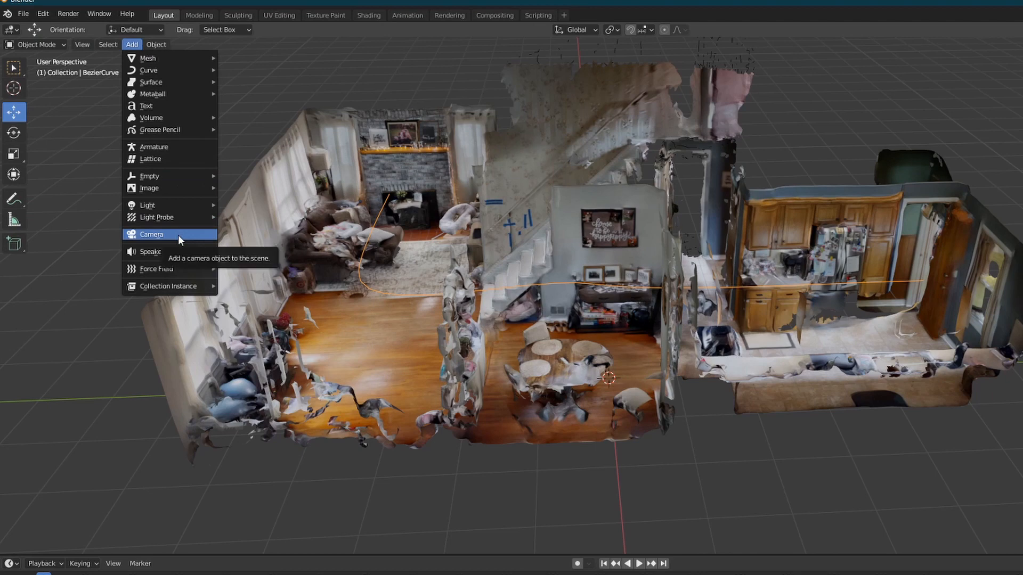
left_click(151, 235)
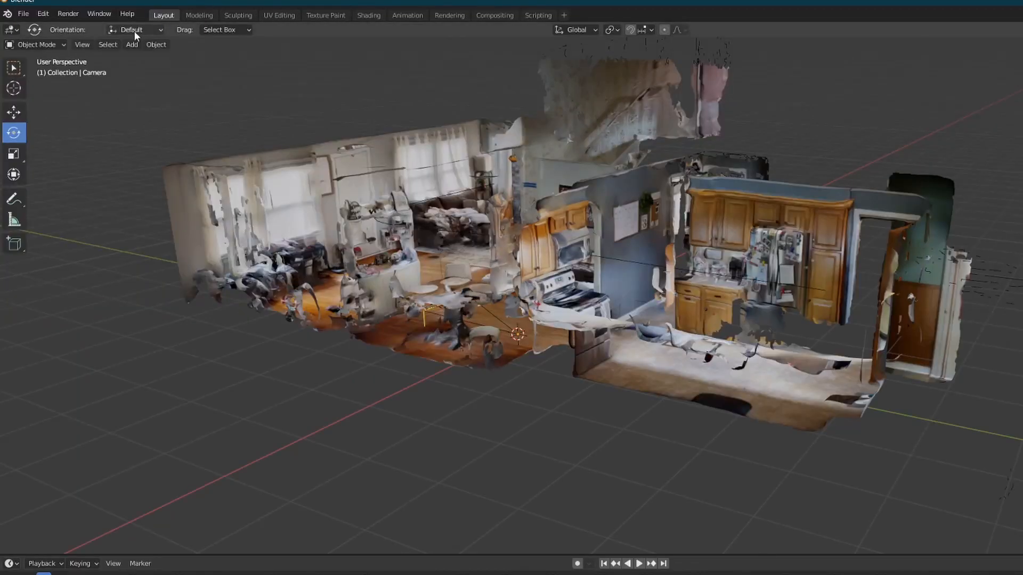
left_click(131, 44)
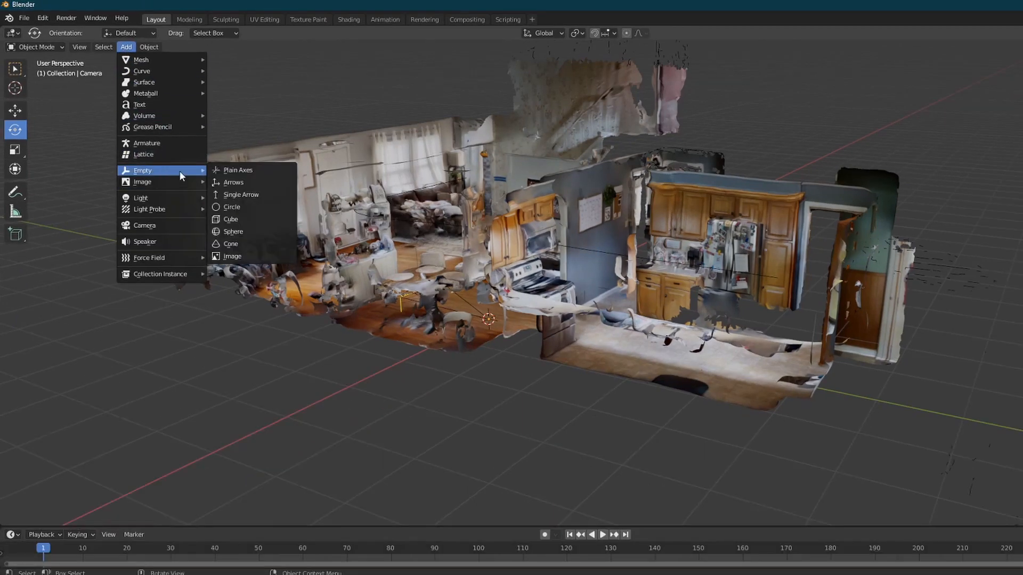
left_click(237, 170)
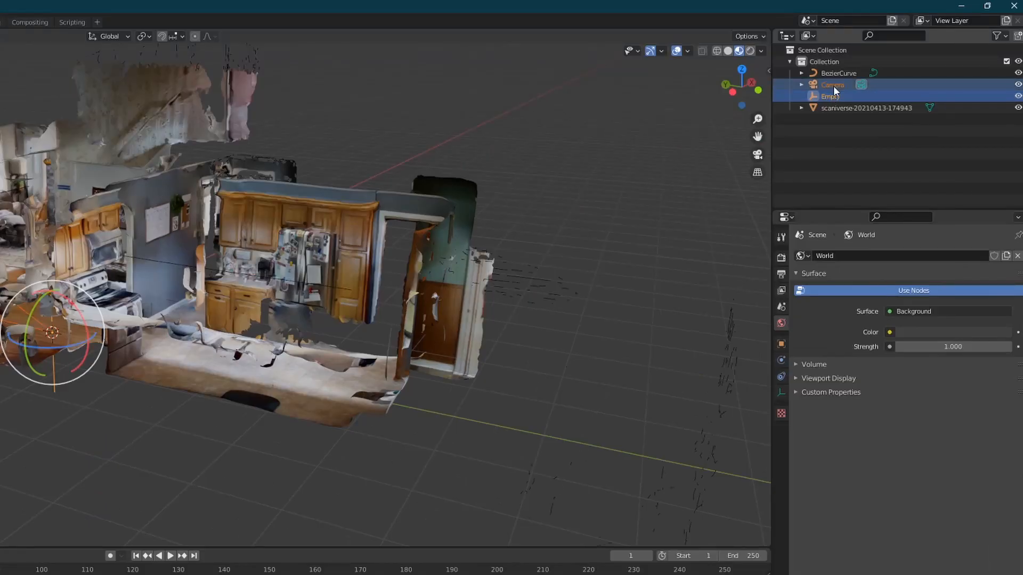
right_click(832, 85)
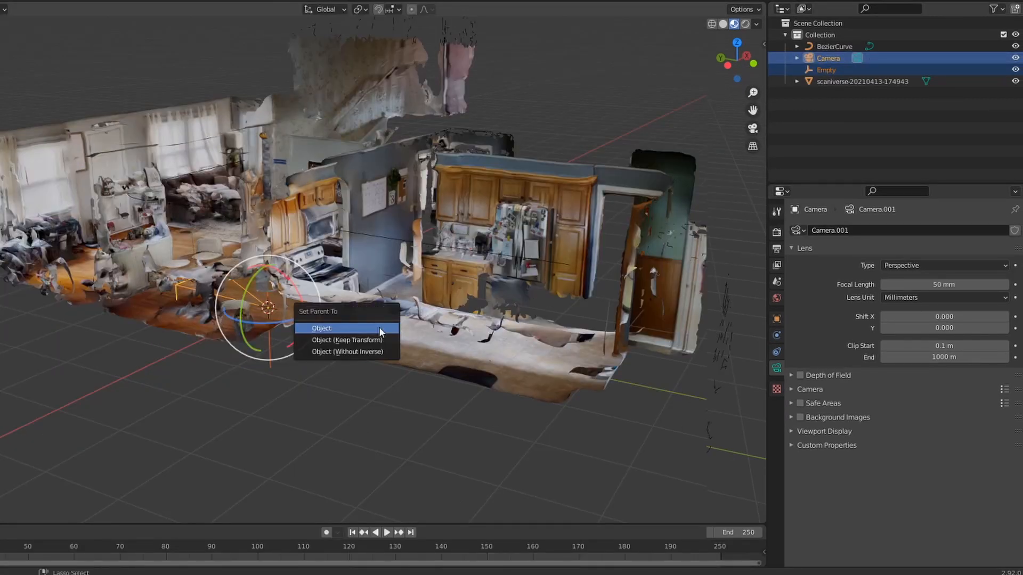
left_click(321, 328)
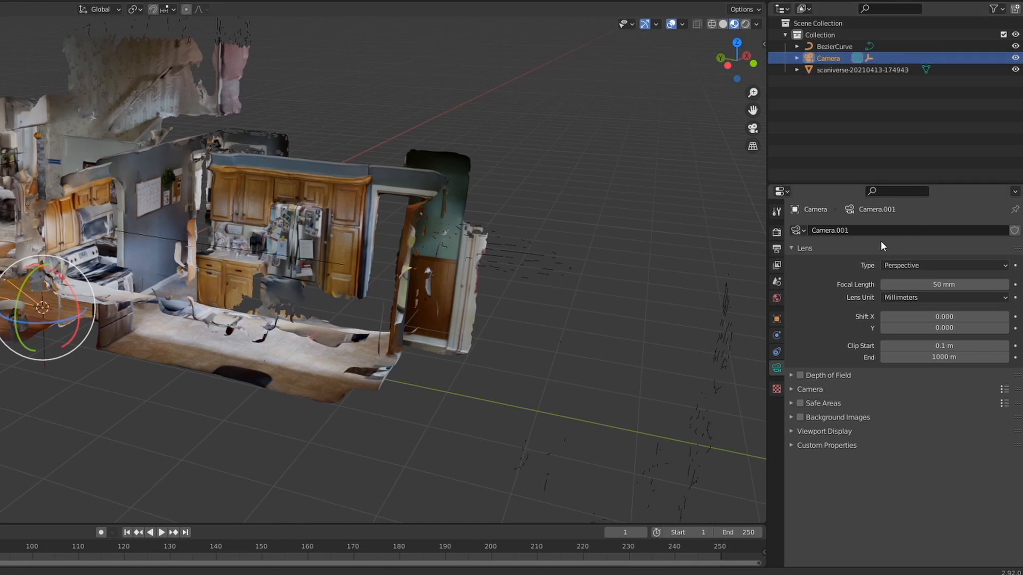
mouse_move(750, 360)
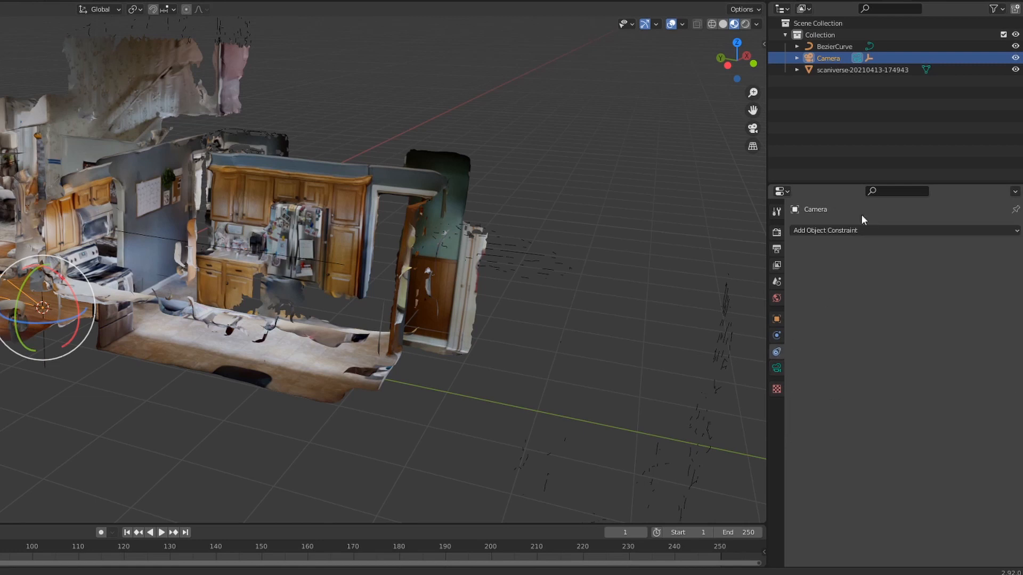
Give the camera a Follow Path constraint targeting BezierCurve.
left_click(825, 230)
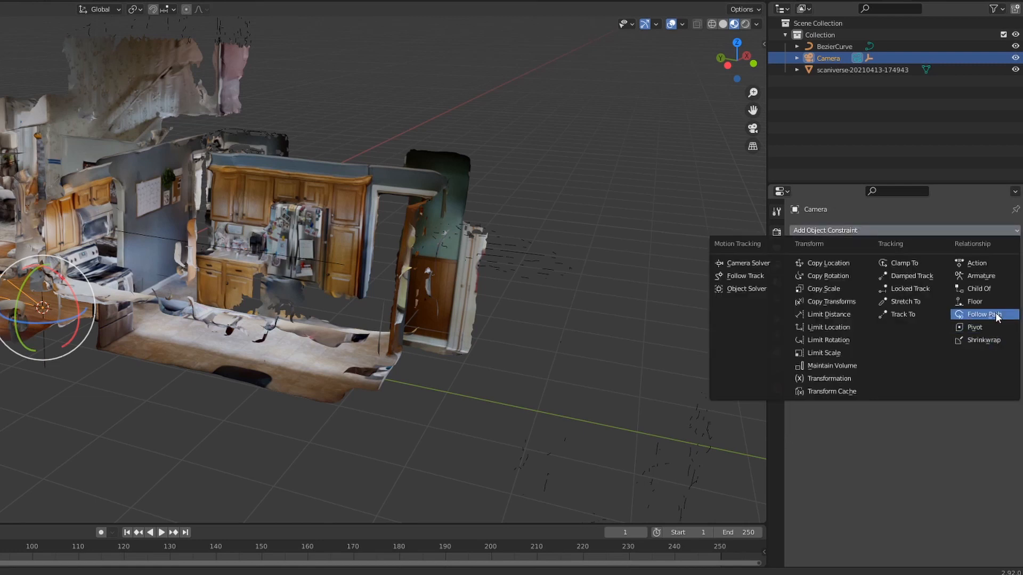
left_click(983, 314)
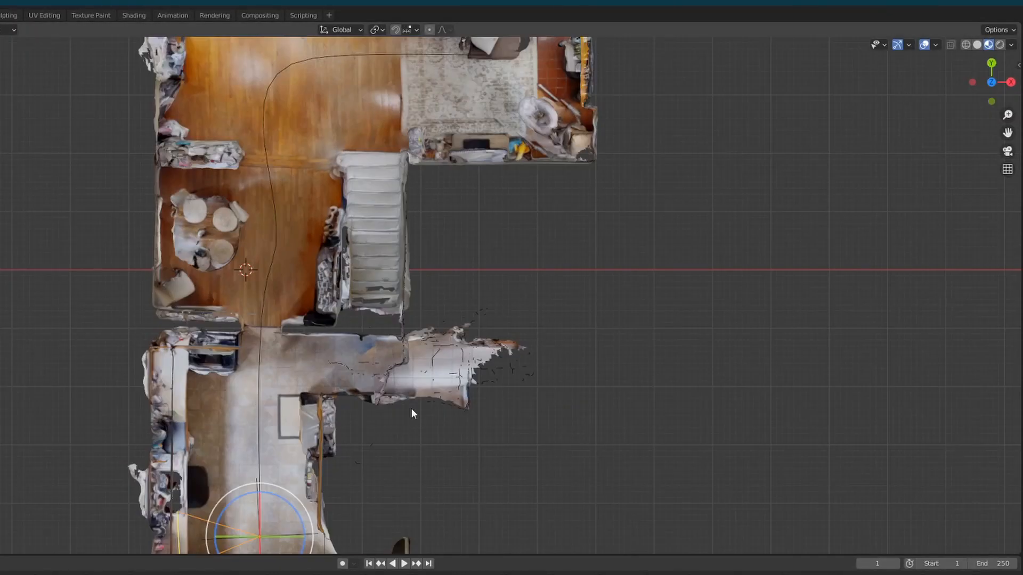
scroll("down", 3)
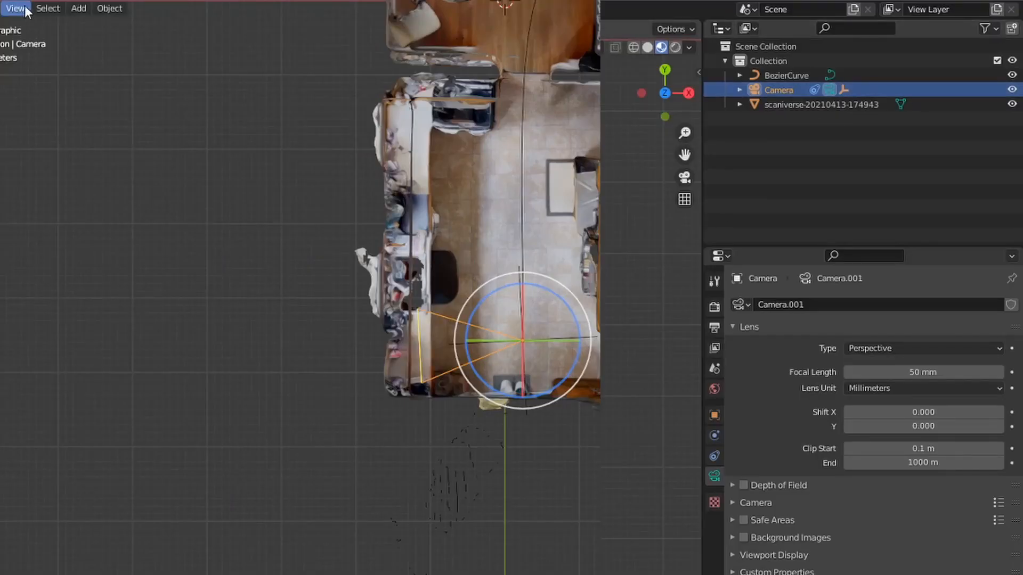
Add Empty.001 following BezierCurve, and make the camera Track To Empty.001.
left_click(78, 8)
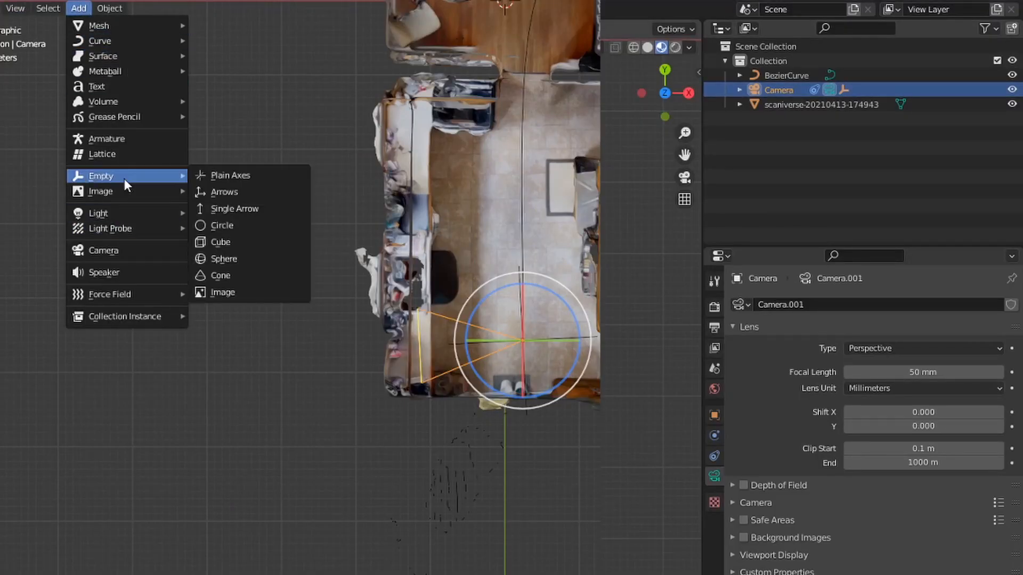
left_click(229, 175)
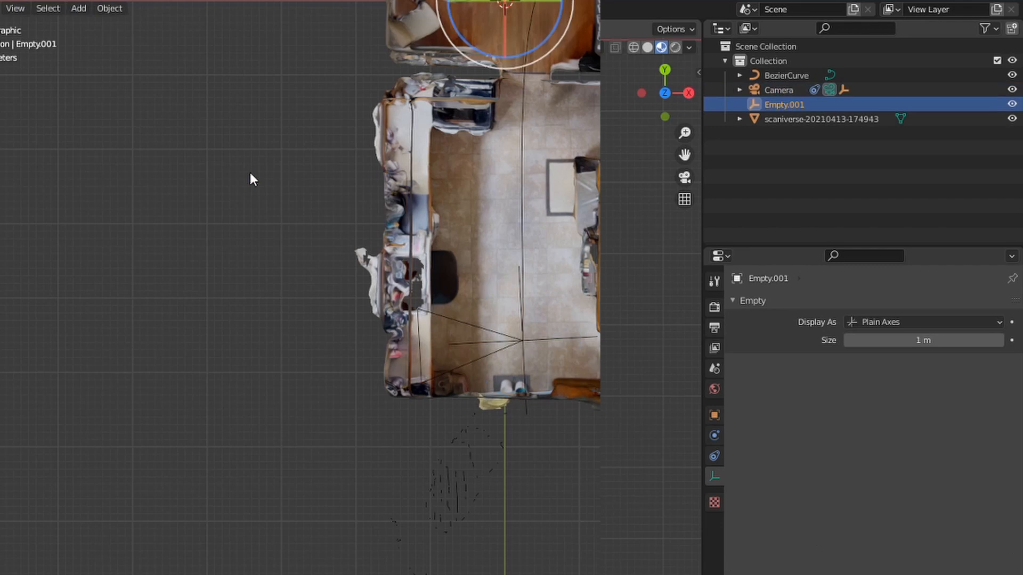
left_click(715, 455)
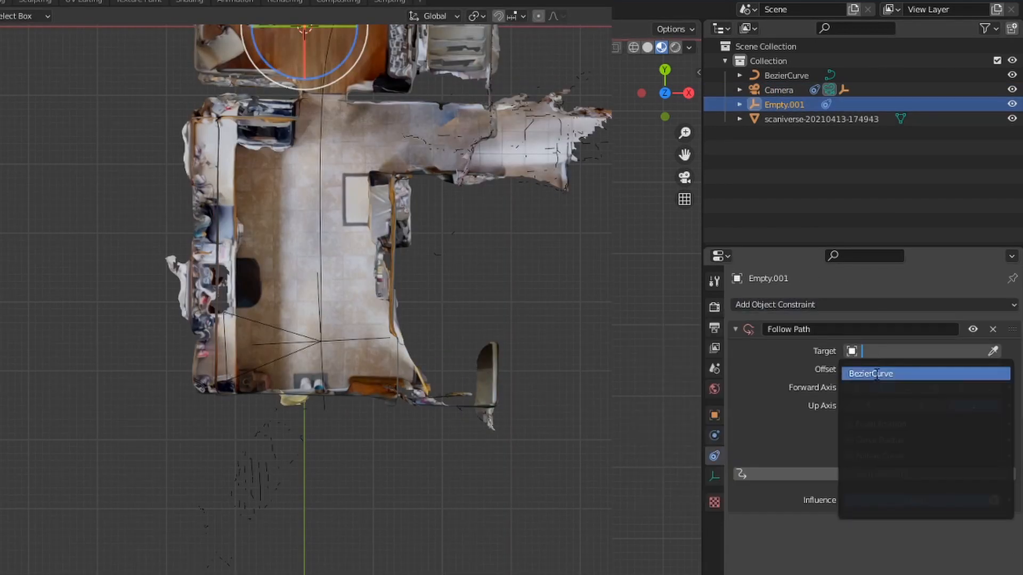
left_click(869, 373)
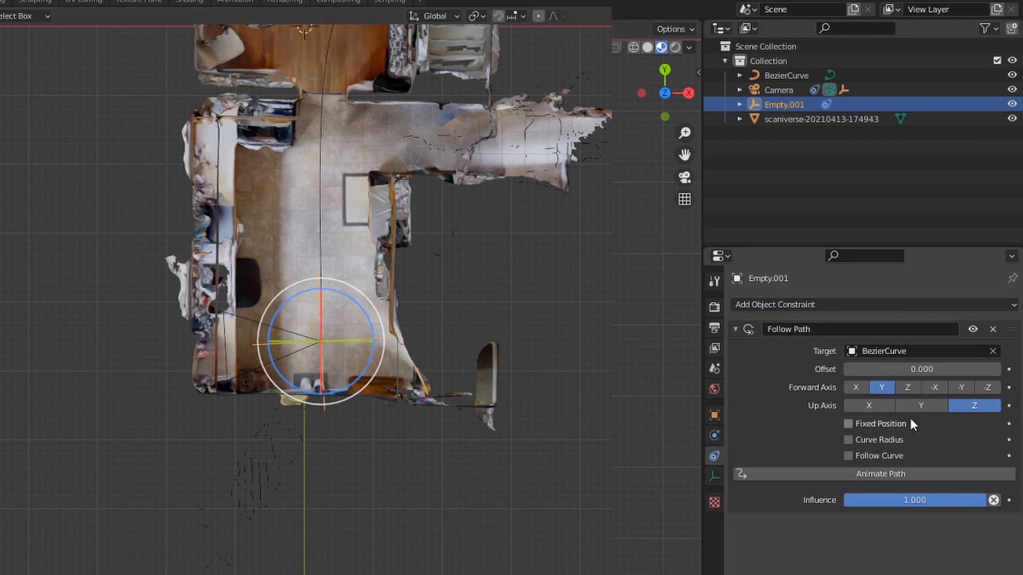
left_click_drag(921, 369, 875, 369)
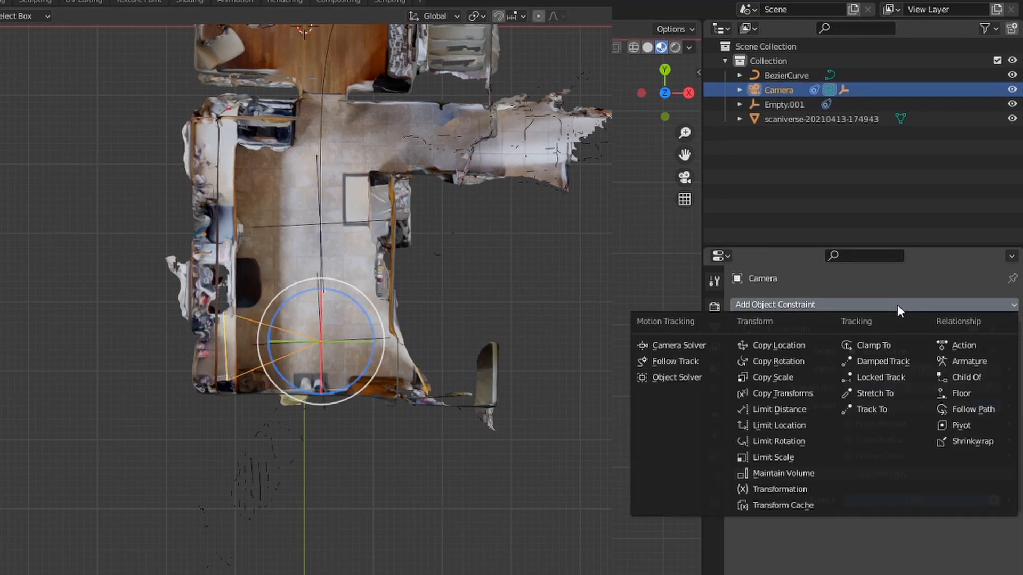
mouse_move(960, 426)
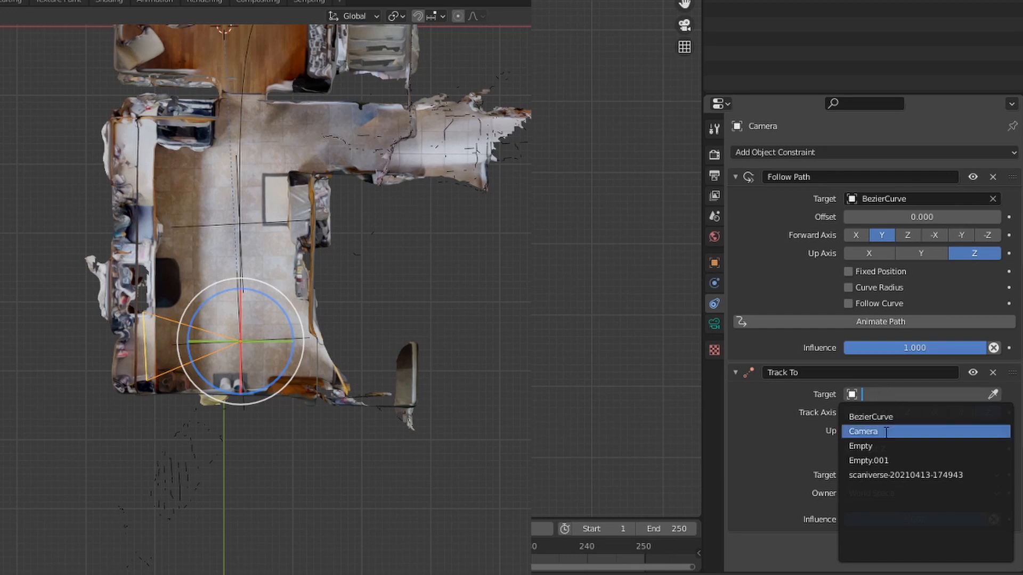
left_click(869, 460)
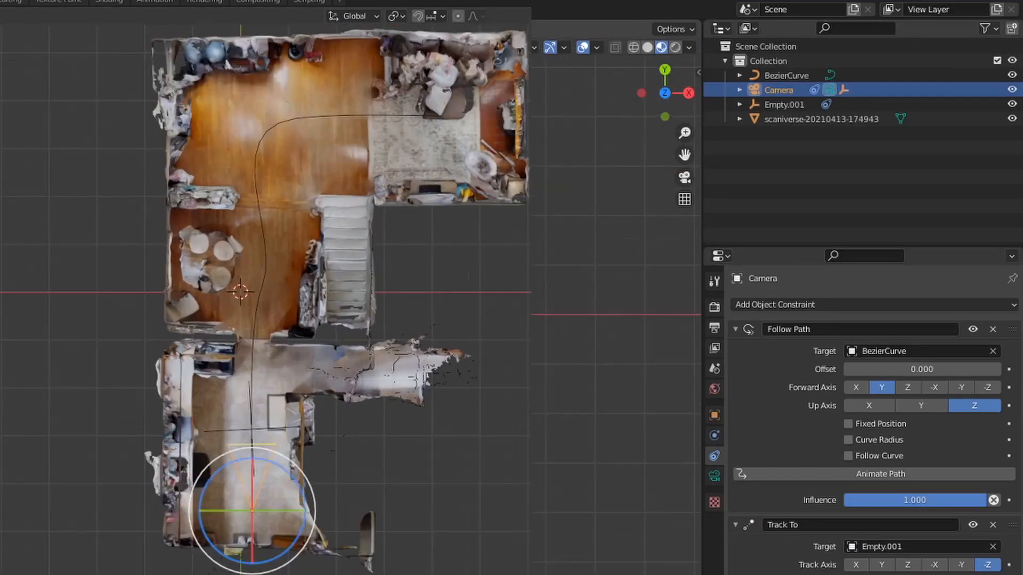
Slide Empty.001's Follow Path offset ahead along the curve and keyframe it.
left_click(784, 105)
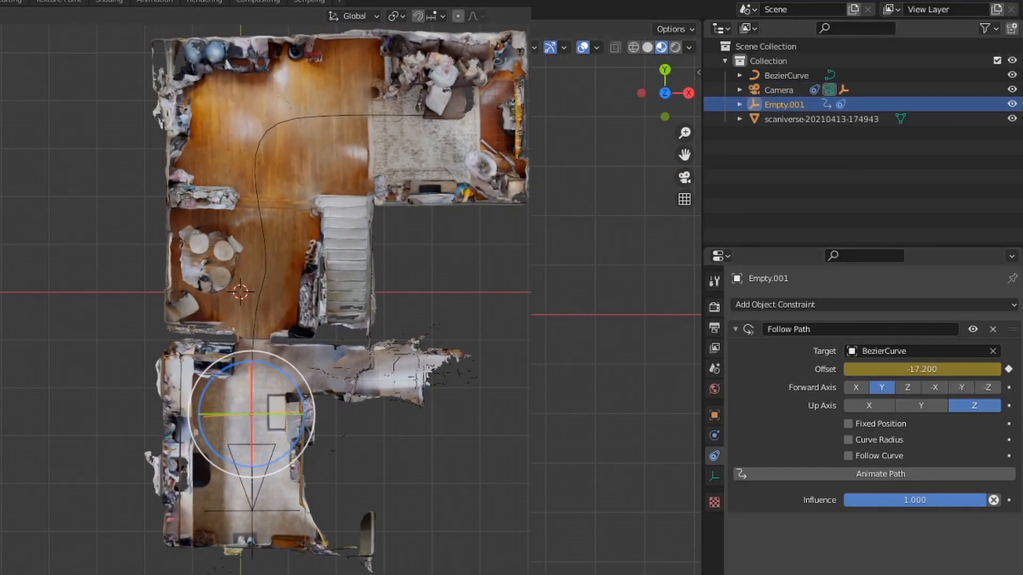
left_click_drag(920, 369, 783, 369)
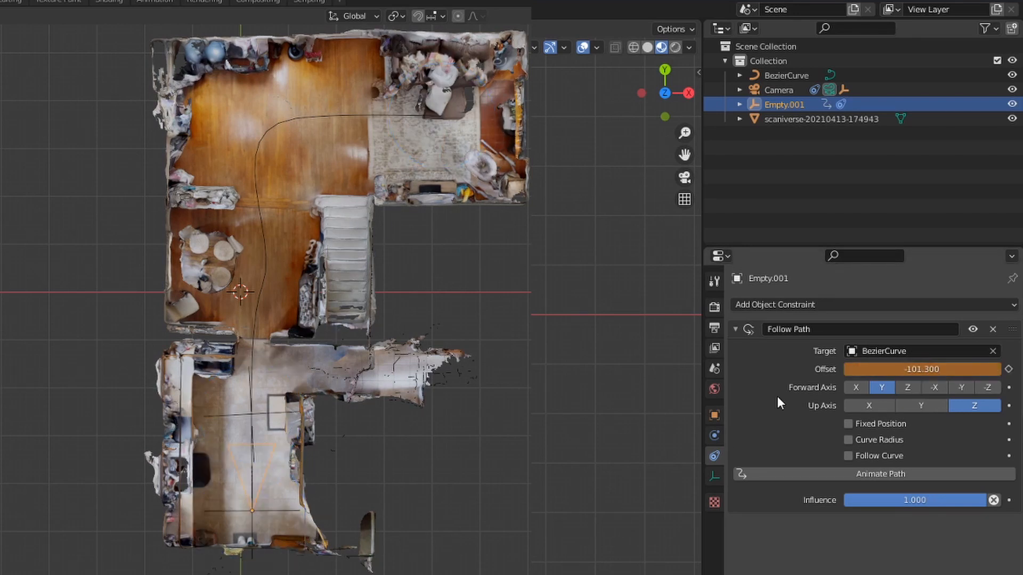
left_click(778, 89)
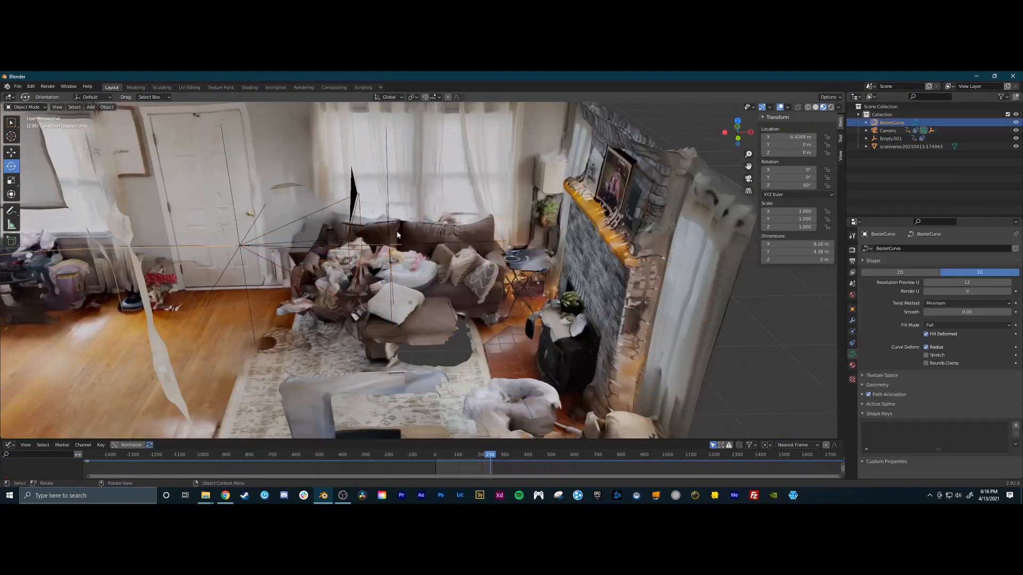
Enter Edit Mode on BezierCurve and scrub the timeline to preview the camera flight.
key("Tab")
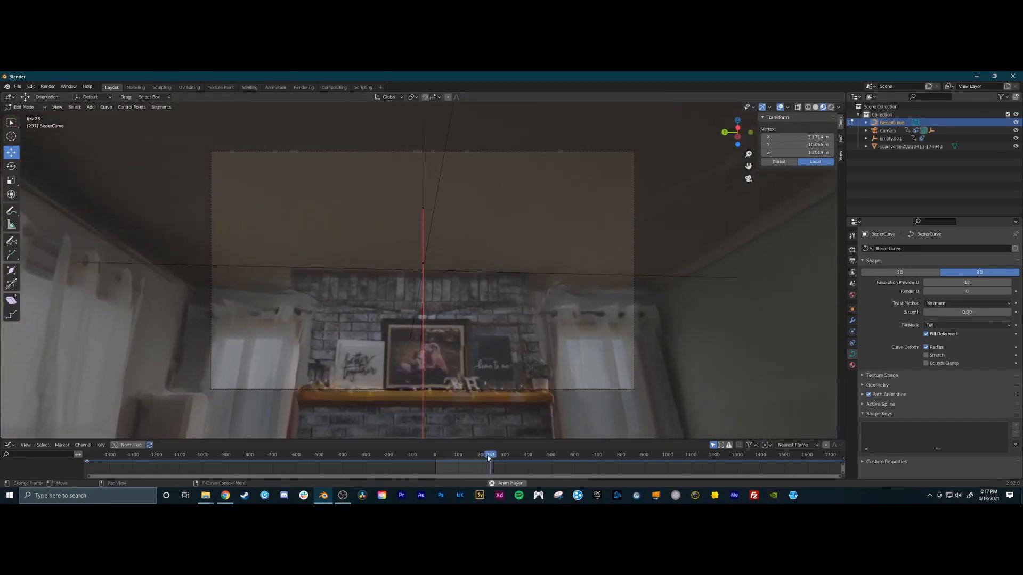
left_click_drag(488, 455, 455, 455)
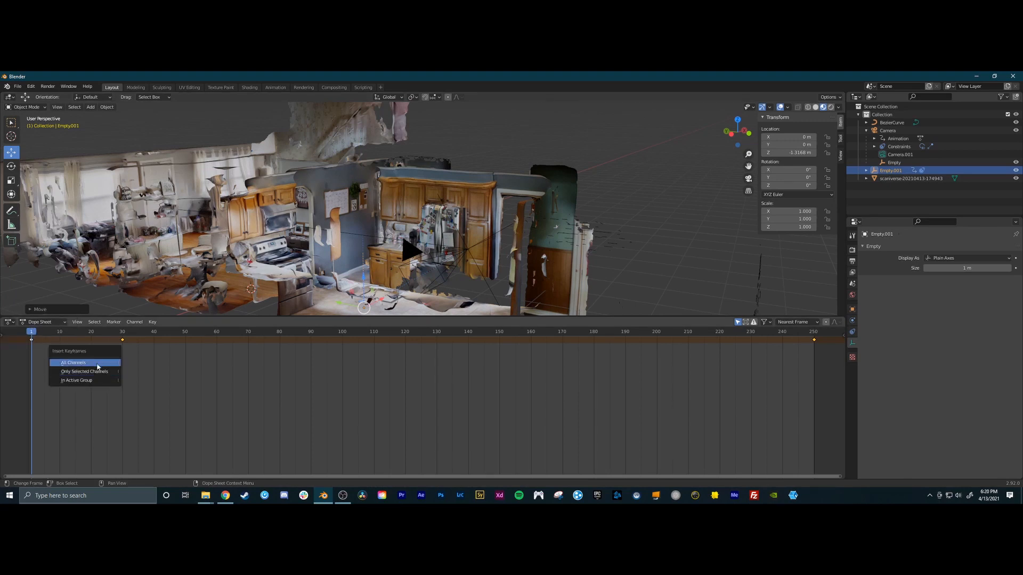
Keyframe all channels and step through frames to check the camera's animation timeline.
left_click(73, 363)
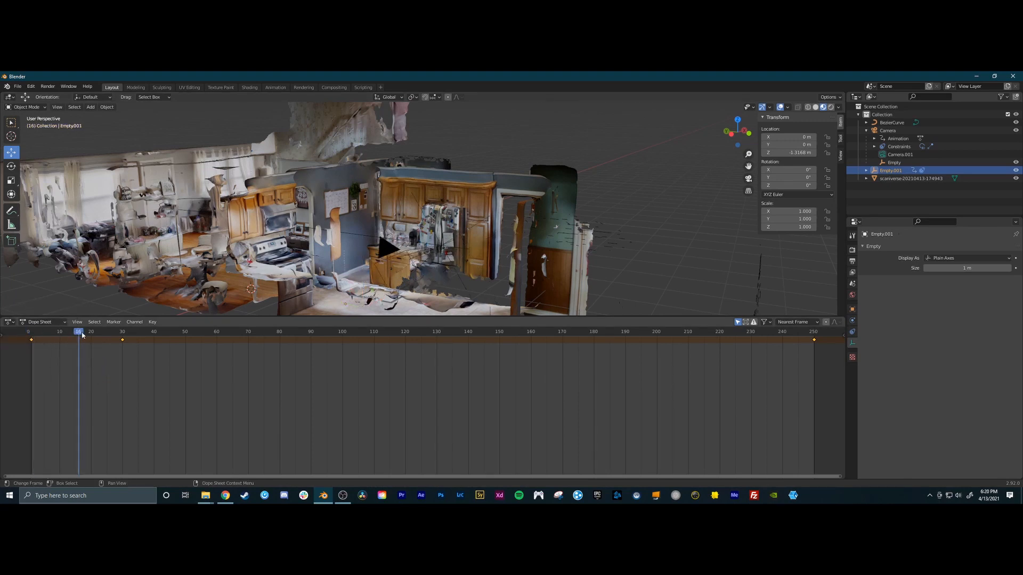
left_click(31, 331)
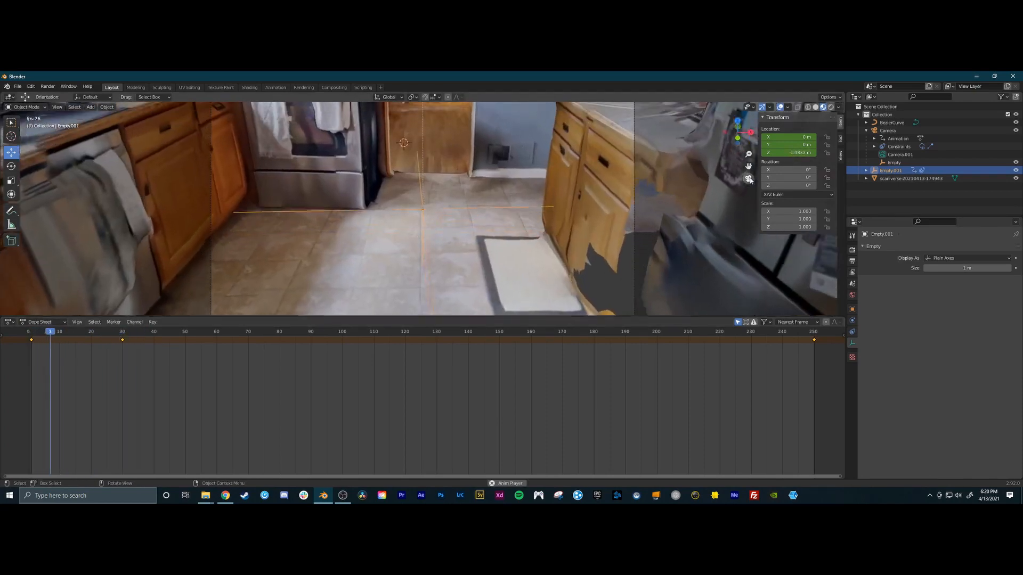
left_click(200, 332)
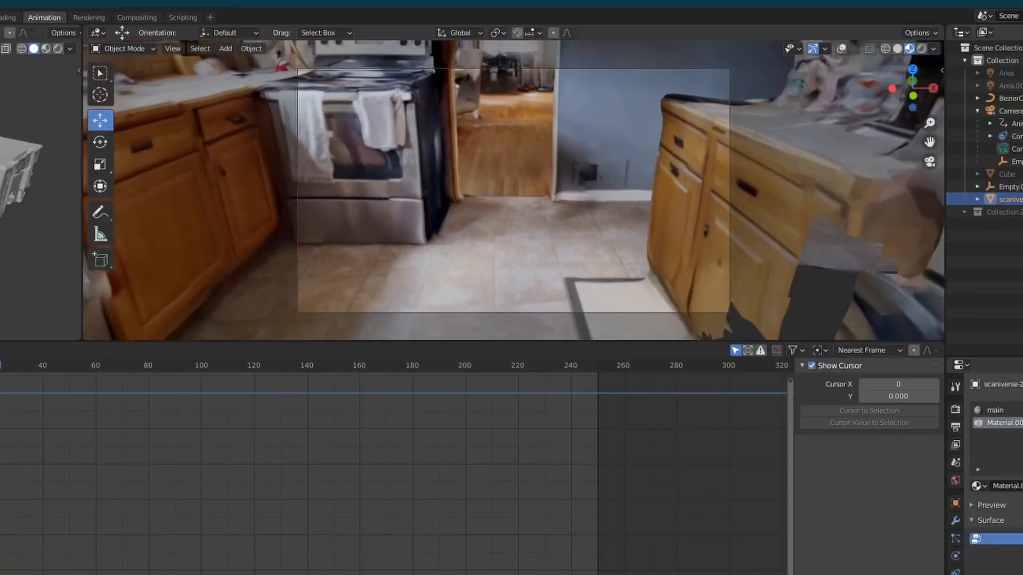
left_click(118, 364)
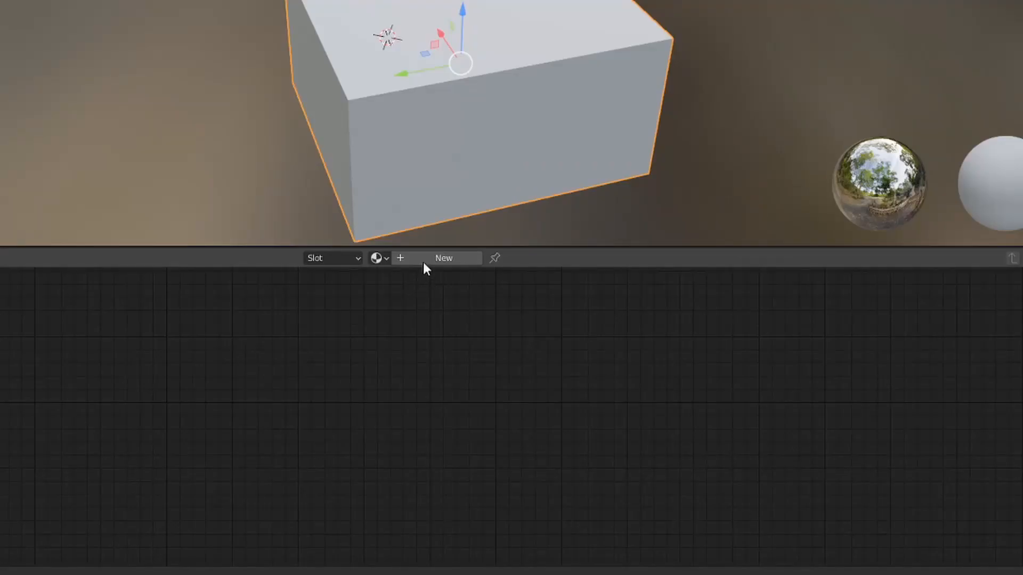
Create a new cube material with a Principled Volume node feeding the Volume output.
left_click(443, 258)
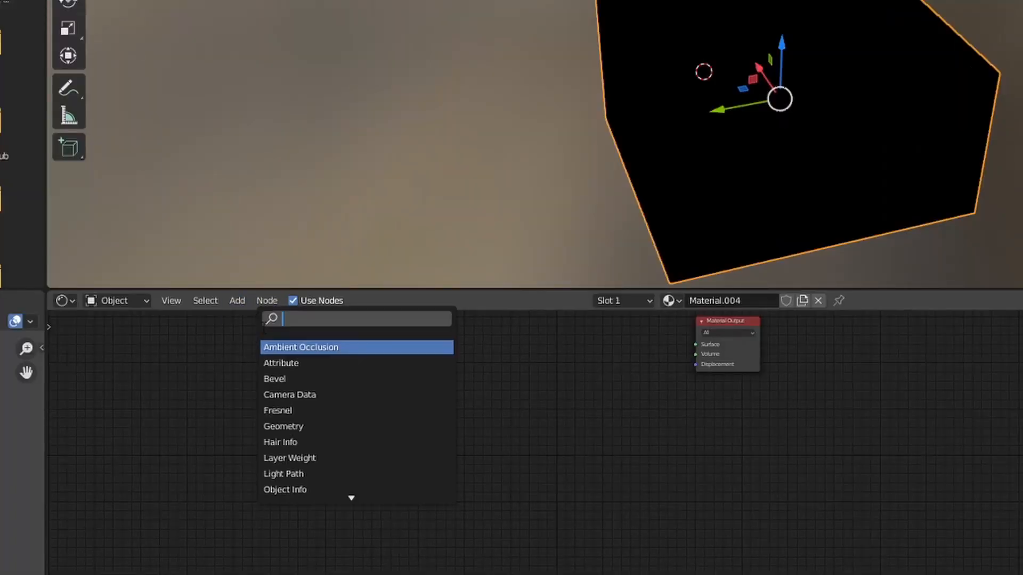
type("prin")
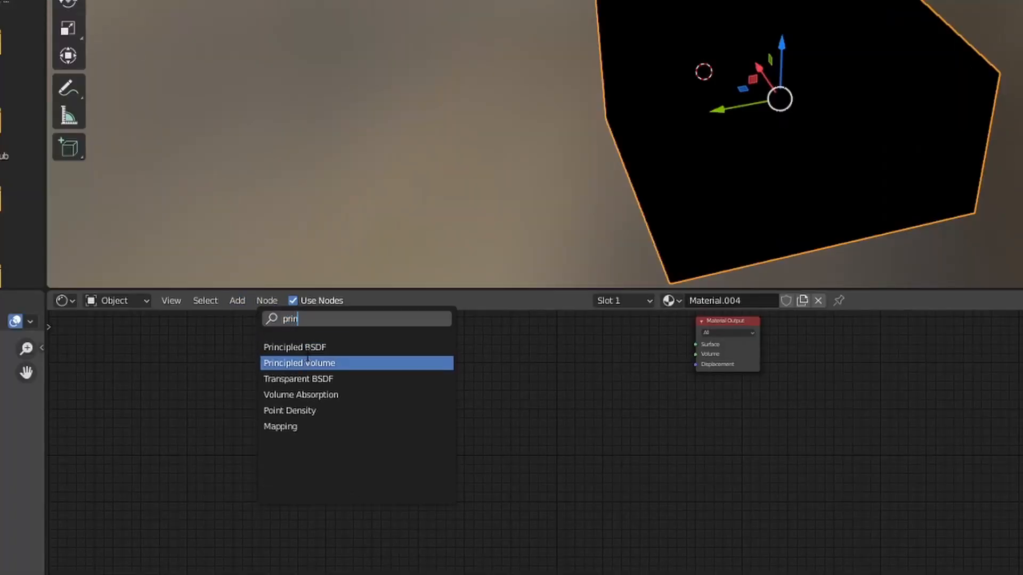
left_click(298, 363)
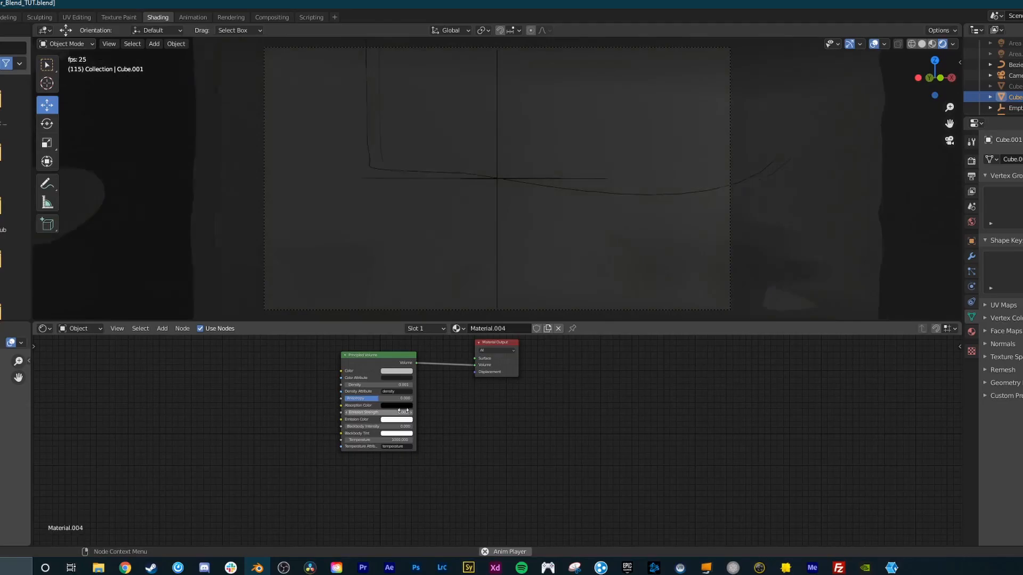
Open the viewport Add menu and check the fog cube's dimming through the camera.
left_click(154, 64)
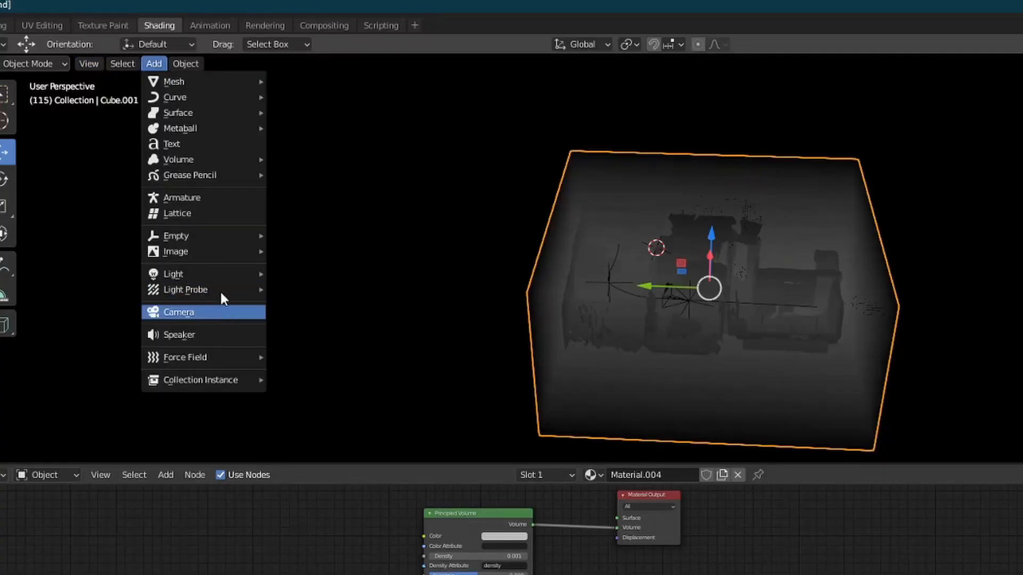
mouse_move(172, 273)
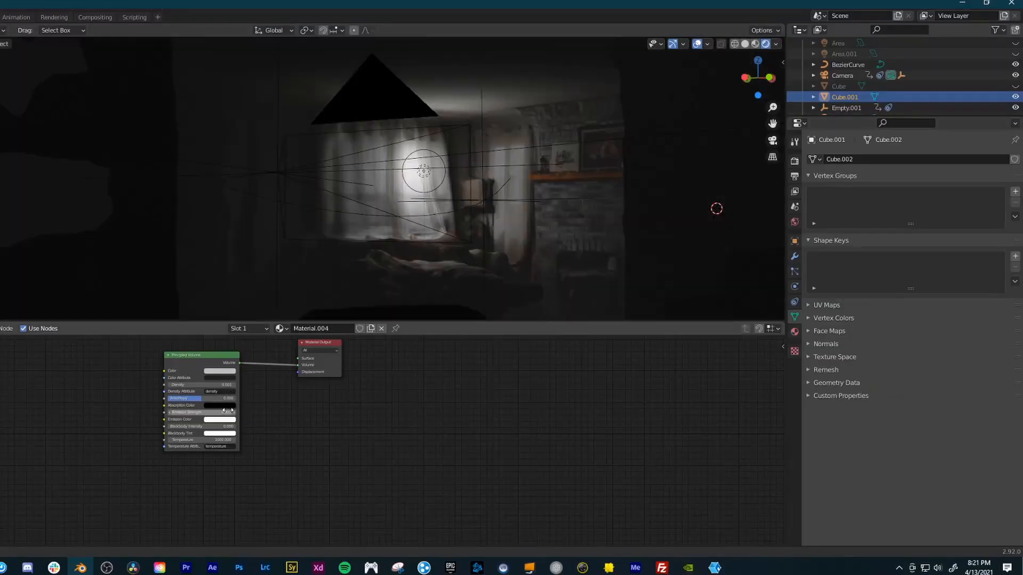
left_click(844, 83)
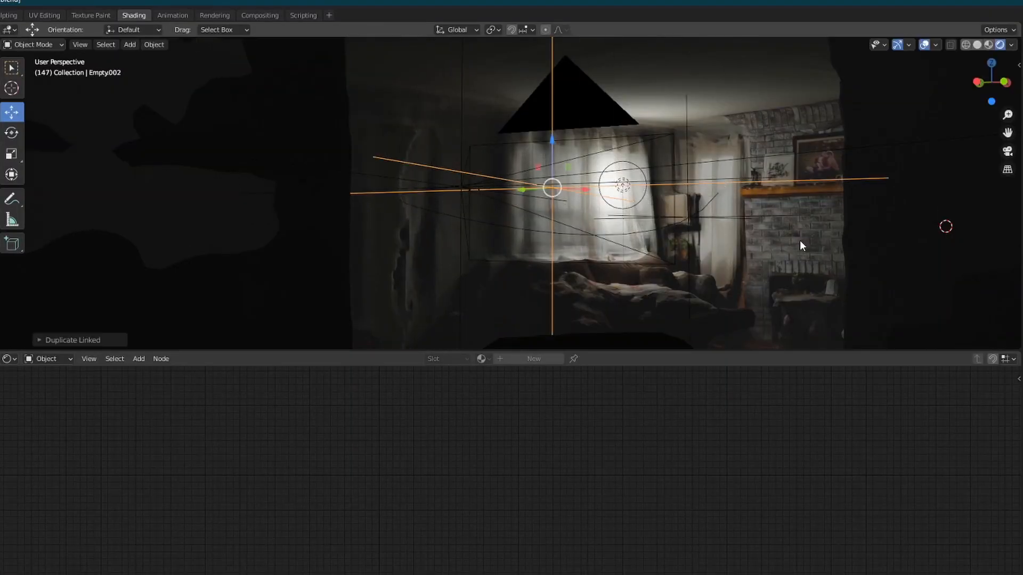
Place duplicated point lights through the rooms, preview rendered shading, and view through the camera.
left_click_drag(550, 189, 662, 225)
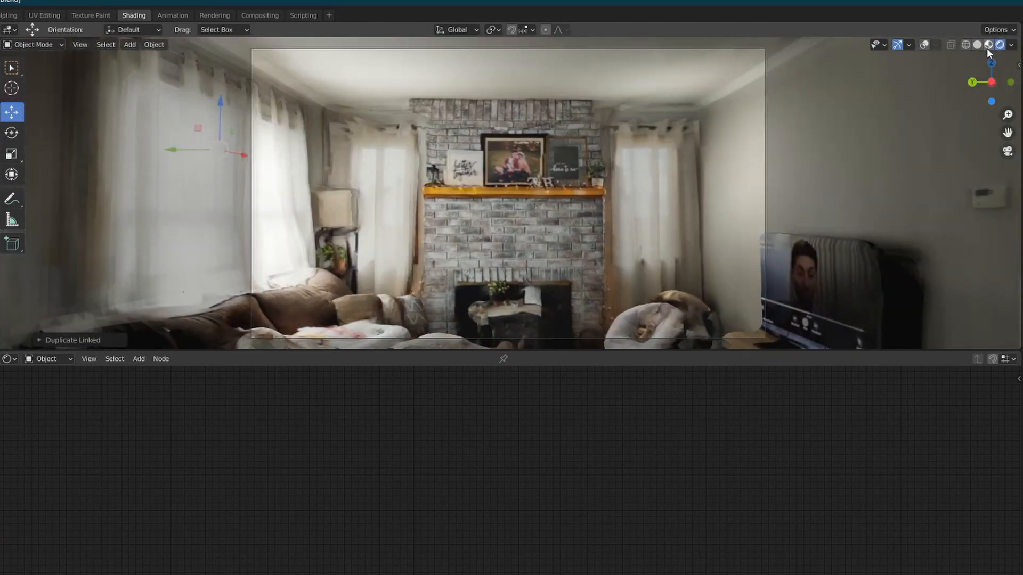
left_click(977, 44)
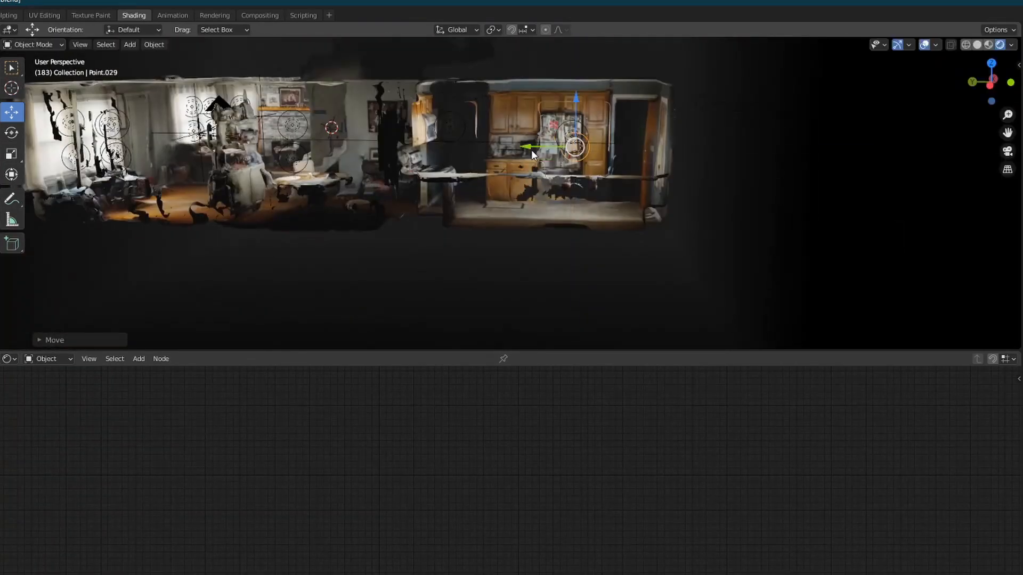
left_click_drag(532, 154, 448, 277)
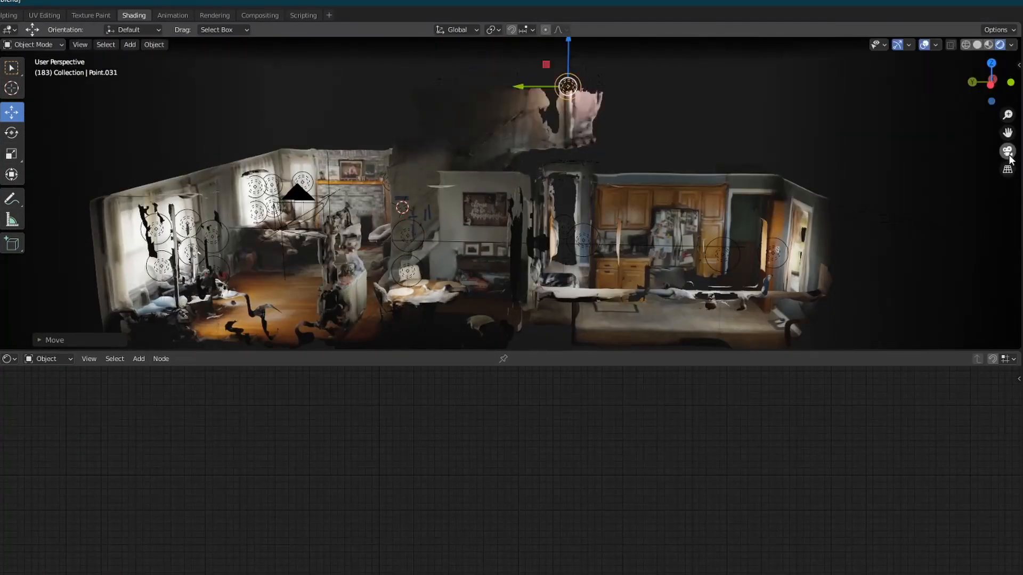
left_click(1008, 150)
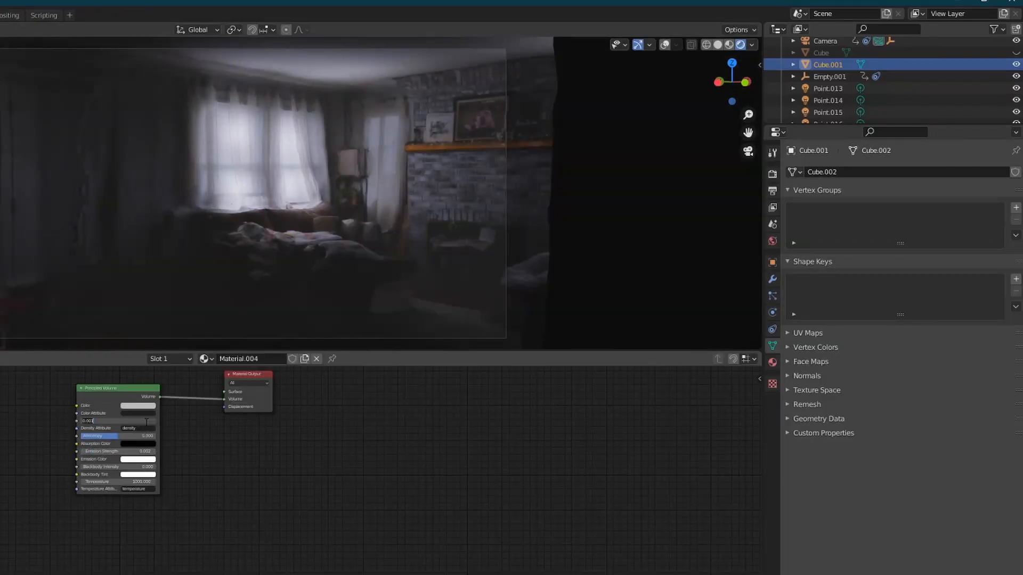
Lighten Point.013's colour to a near-neutral white at 60.5 W.
left_click(828, 87)
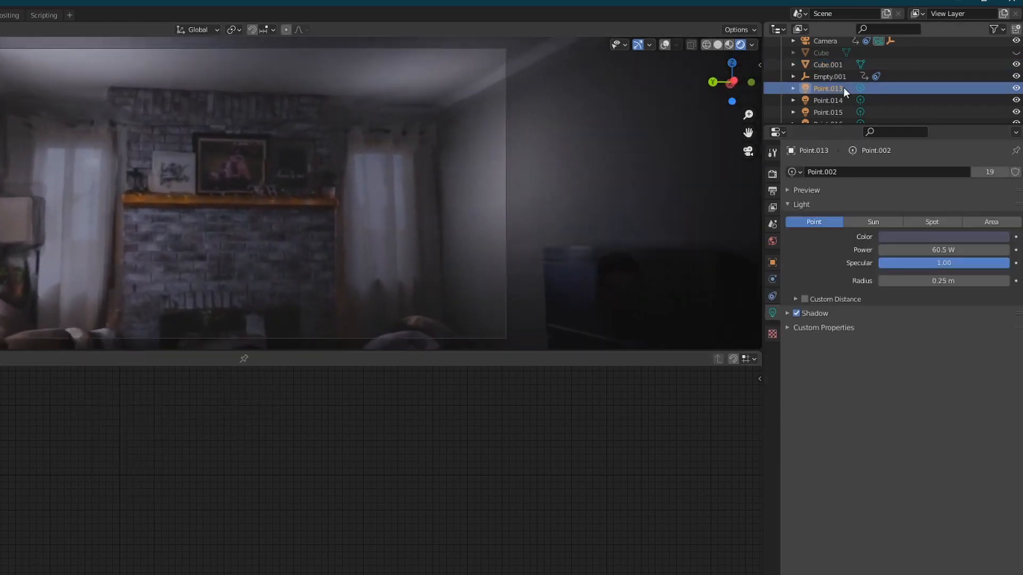
left_click(942, 237)
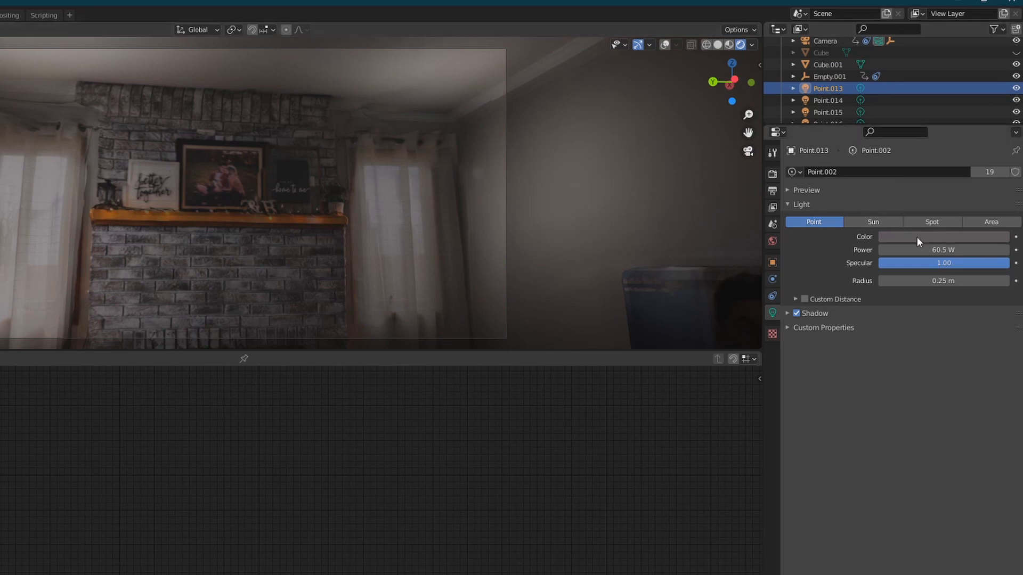
double_click(943, 250)
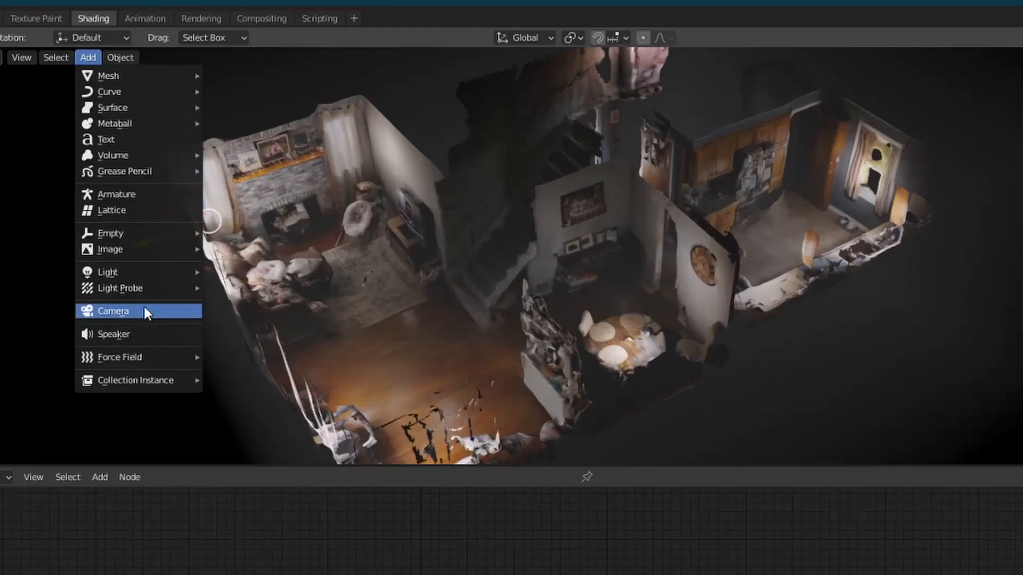
mouse_move(130, 288)
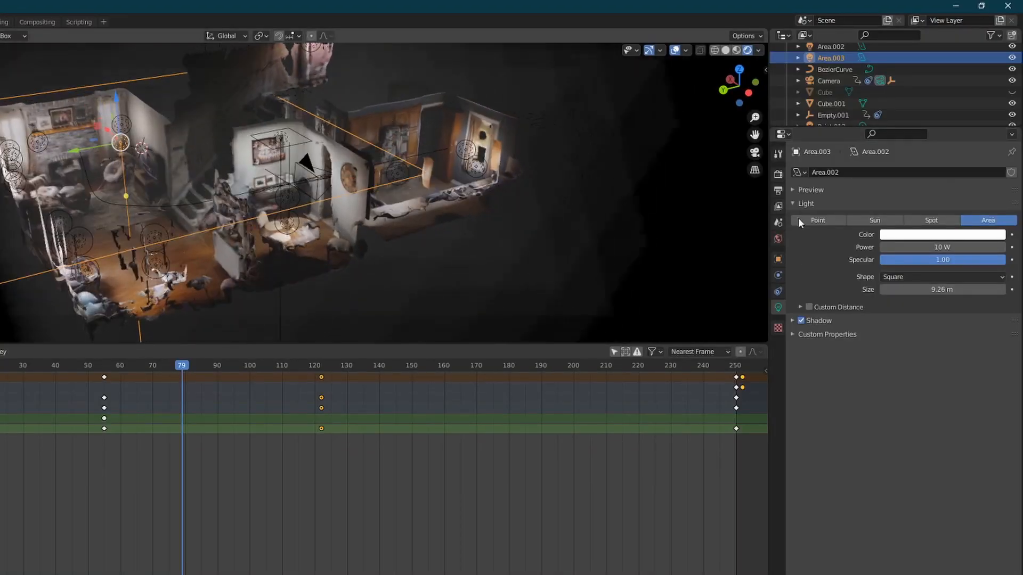
Raise the square area light Area.003's power from 10 W to 200 W.
left_click_drag(941, 247, 941, 247)
type("200")
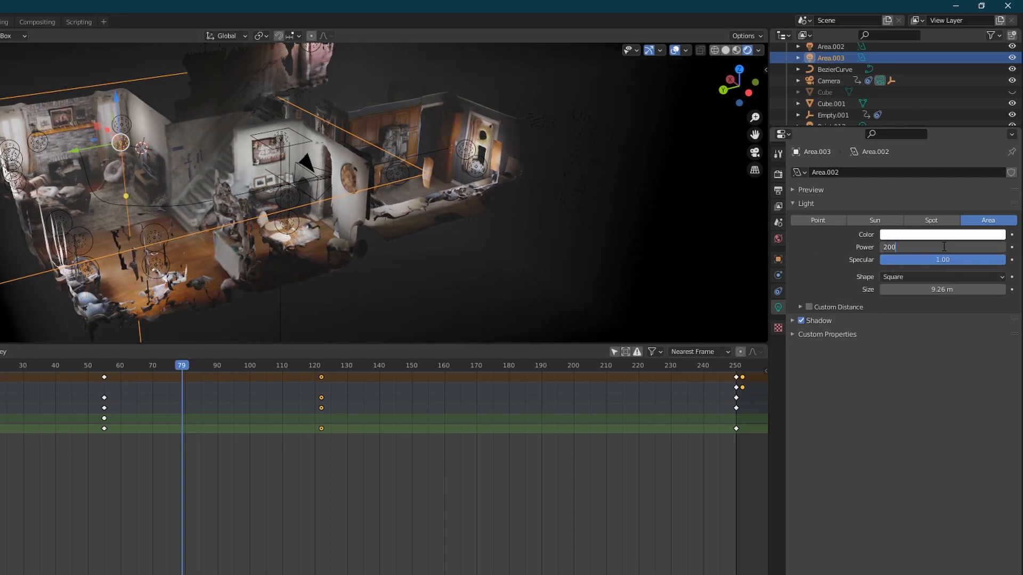
left_click(93, 18)
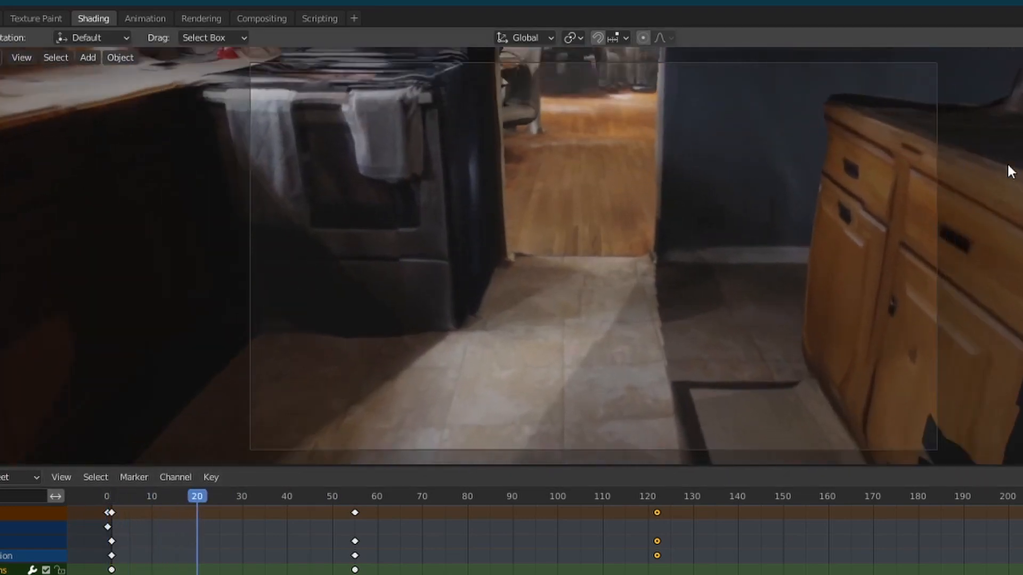
left_click_drag(197, 497, 409, 496)
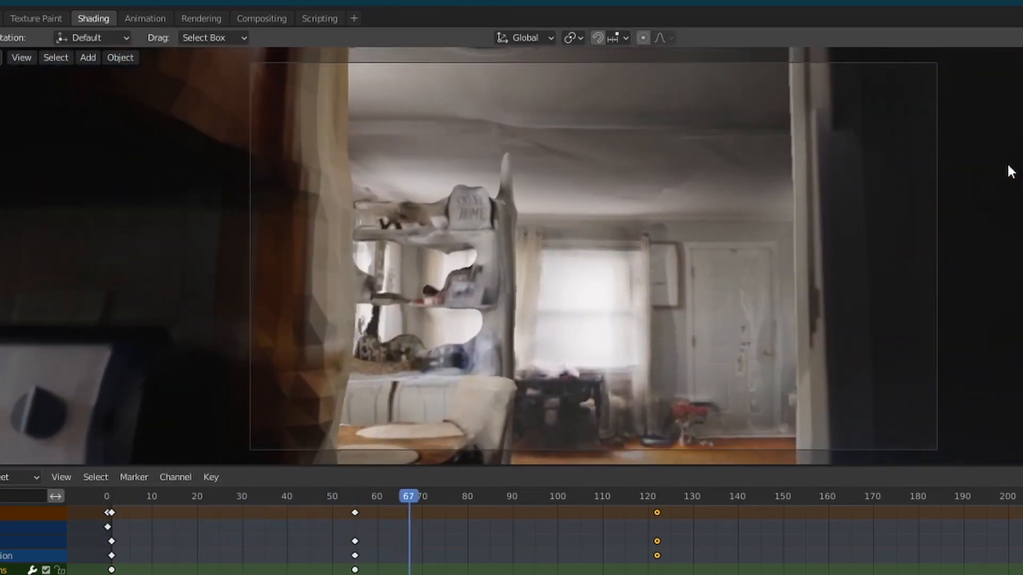
left_click(622, 496)
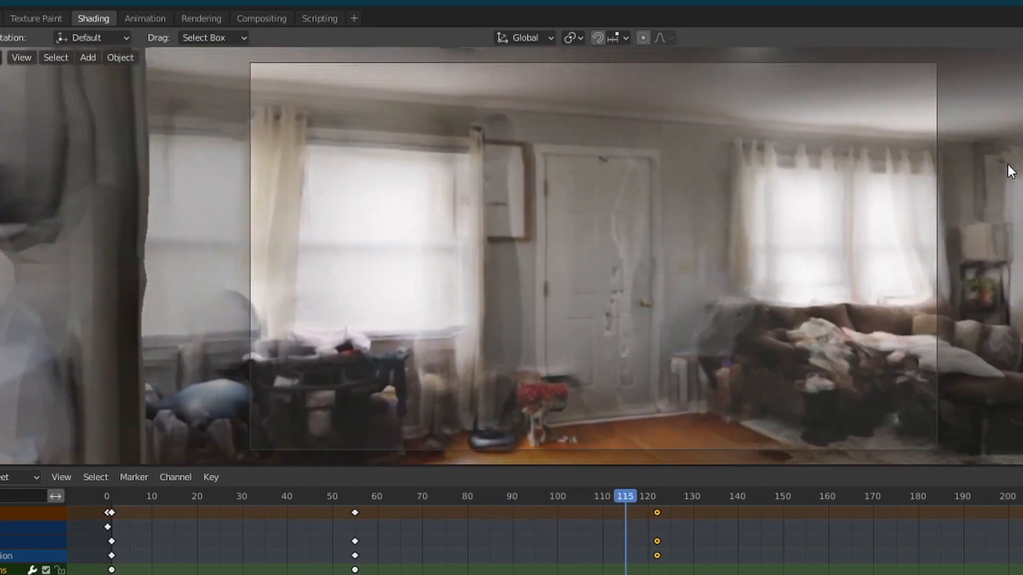
left_click_drag(623, 497, 814, 496)
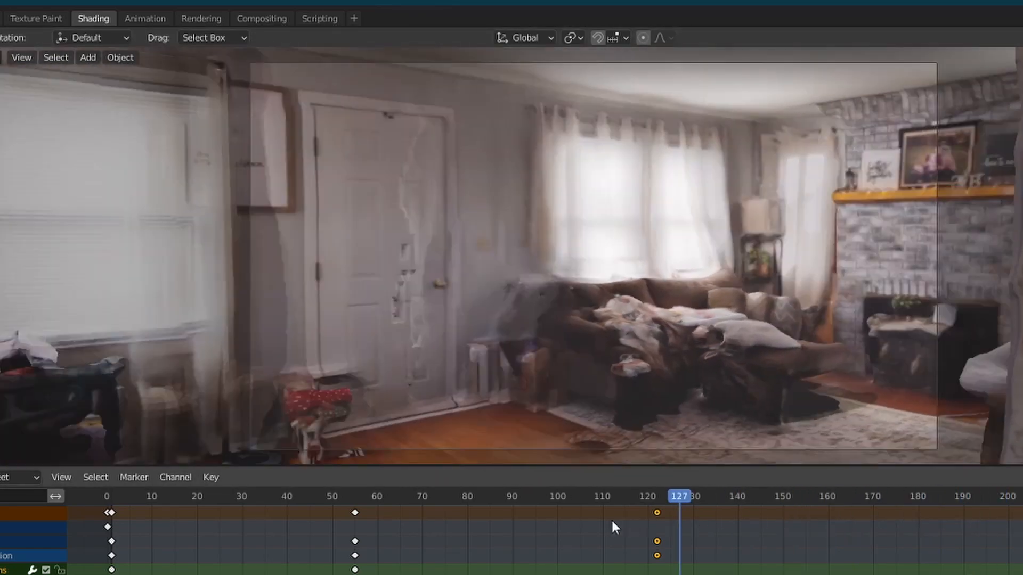
left_click(427, 496)
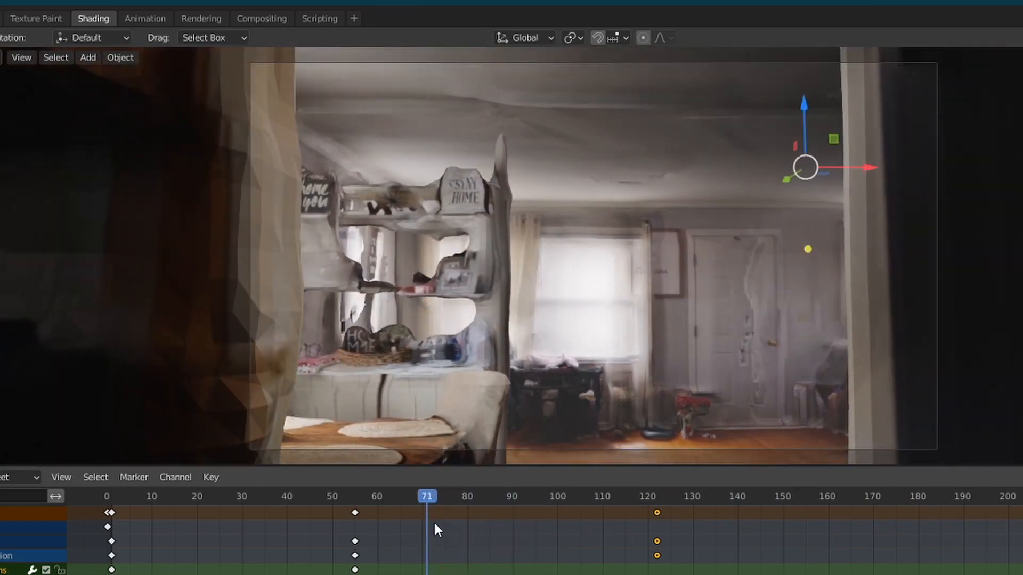
mouse_move(430, 511)
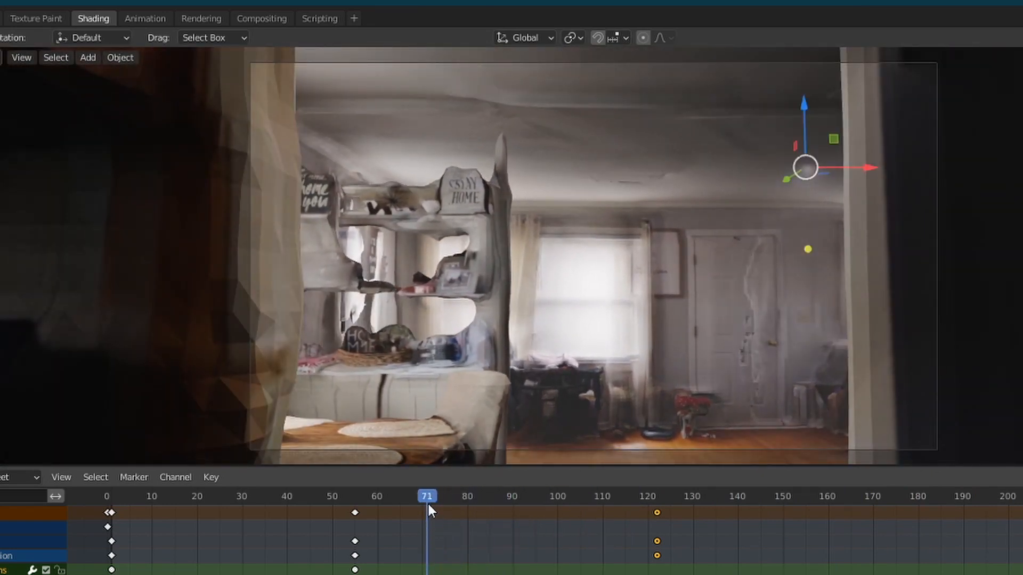
left_click(197, 497)
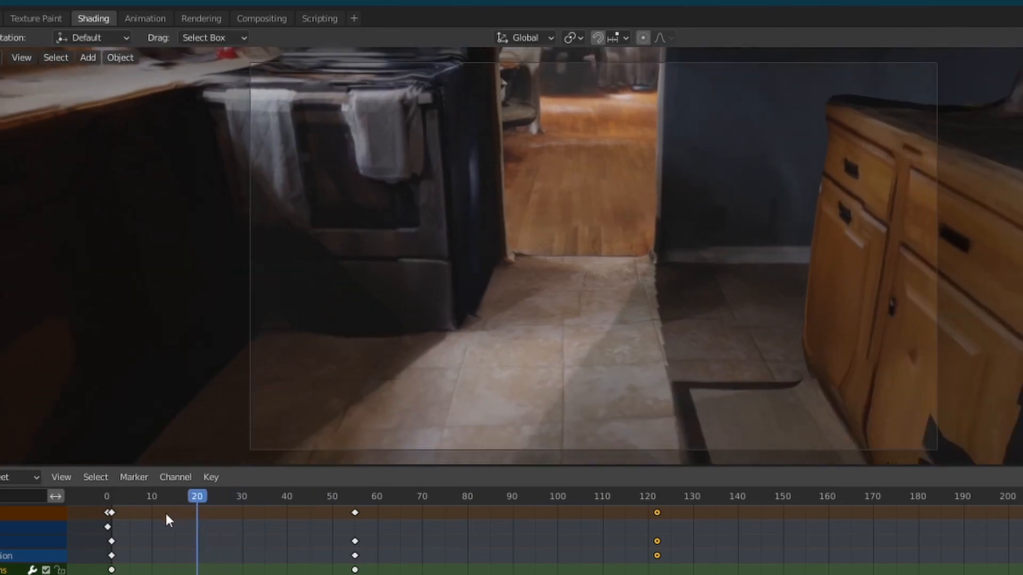